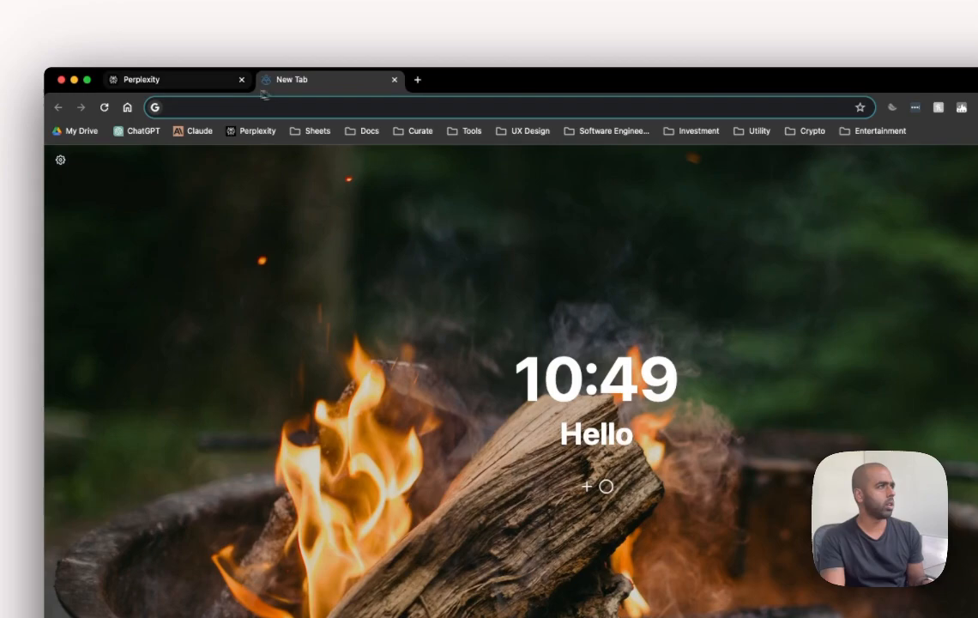
# Step: Type 'What are the main marathons in Australia?' into Perplexity's home page ask box
pyautogui.click(150, 79)
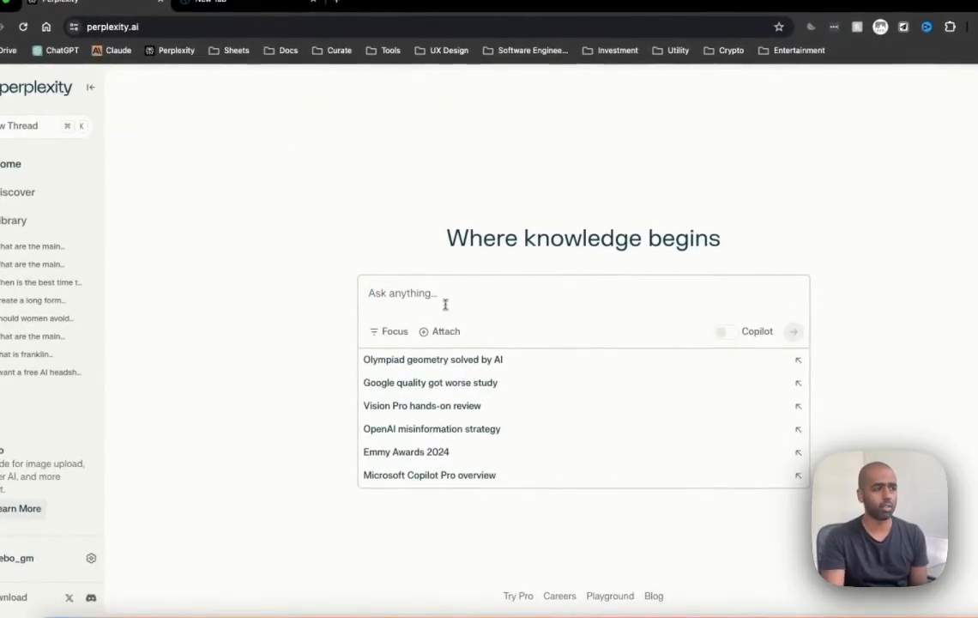
pyautogui.write('What are the main marai')
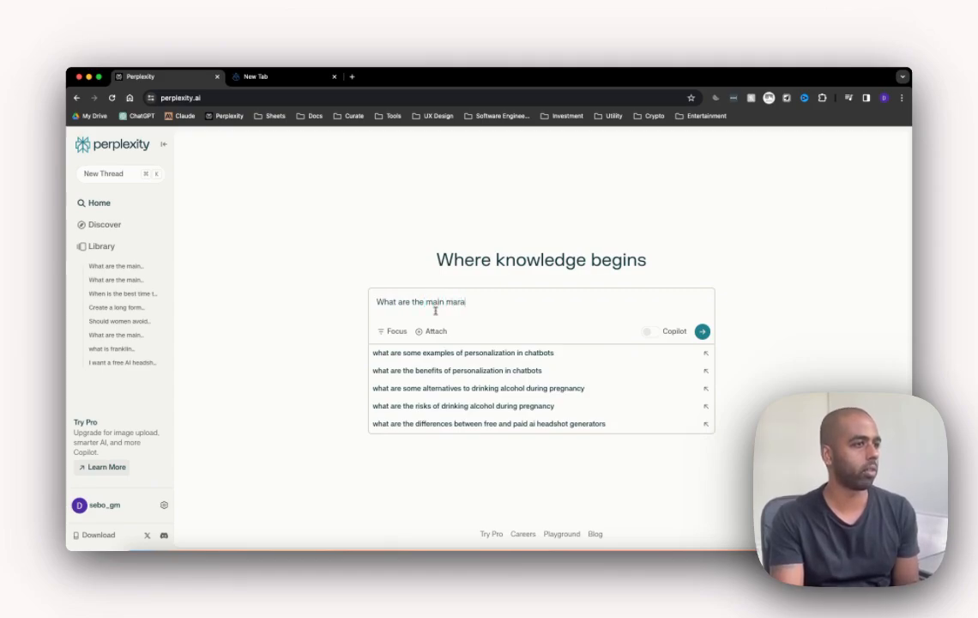
pyautogui.write('thons in Australia?')
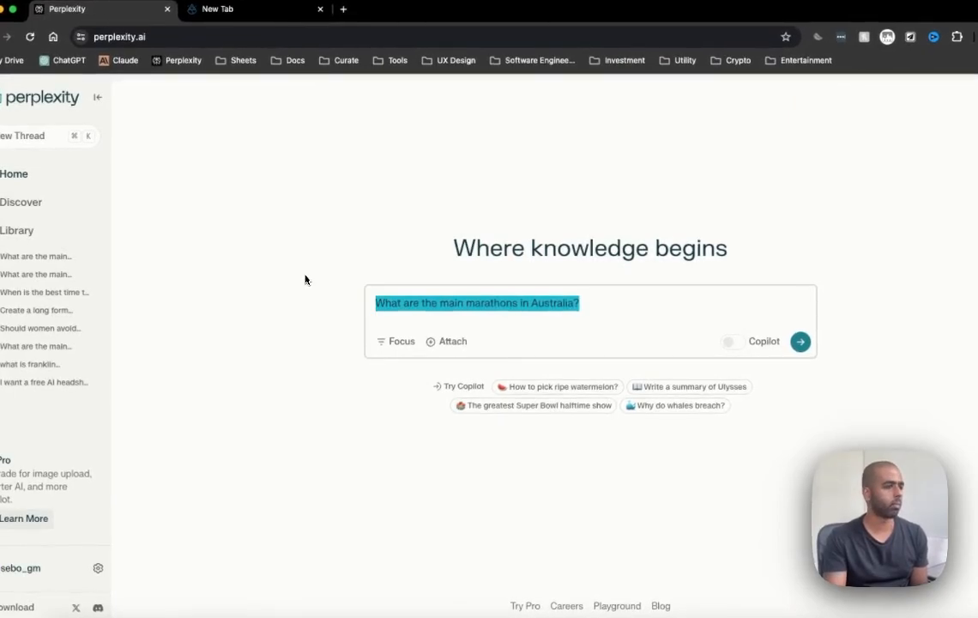
# Step: Submit the marathons question and scroll through the sourced answer
pyautogui.click(801, 342)
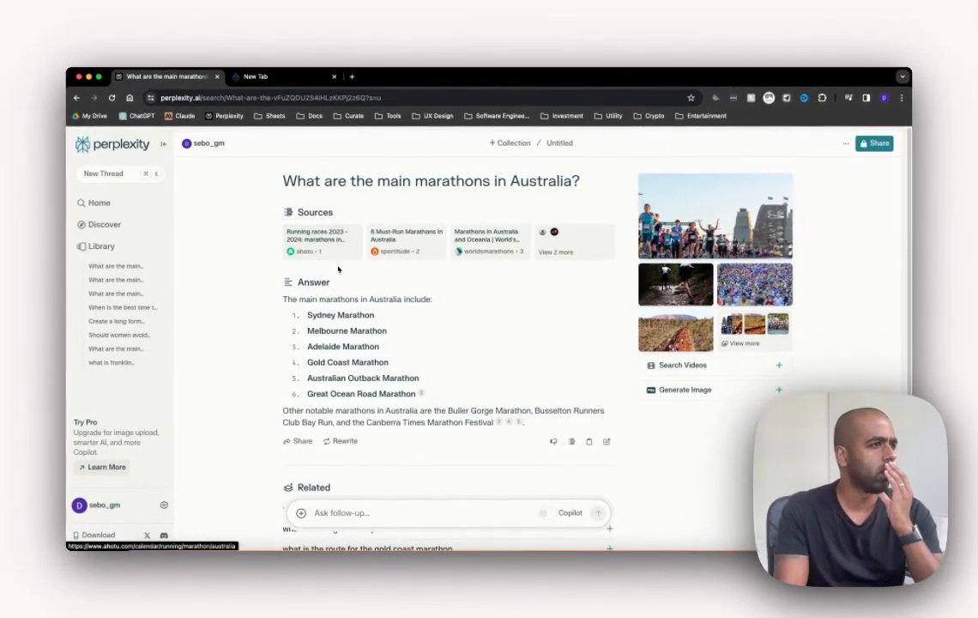
pyautogui.scroll(-3)
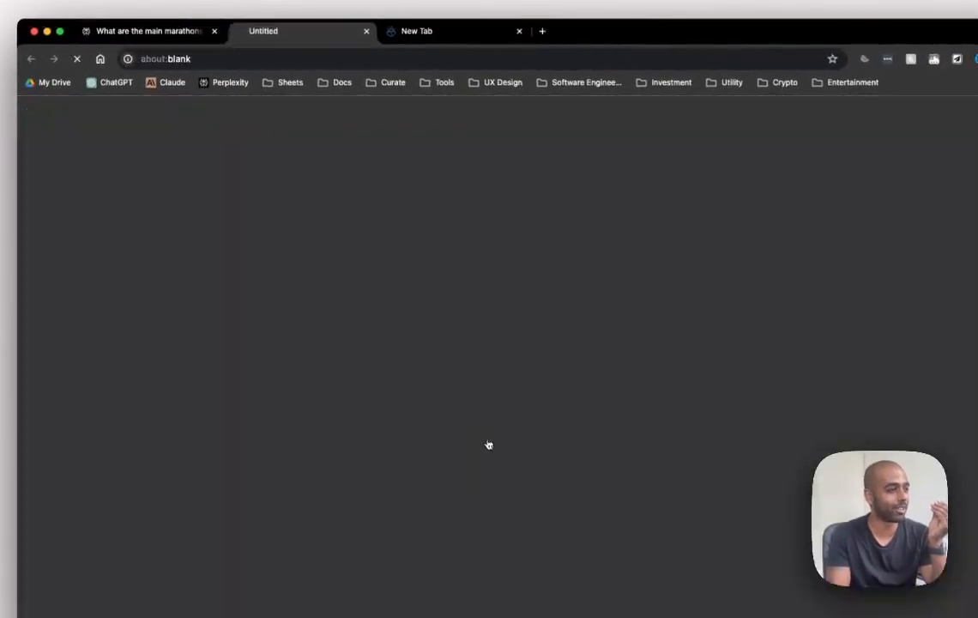
# Step: Return to the marathons answer and search Google for the same question
pyautogui.click(138, 32)
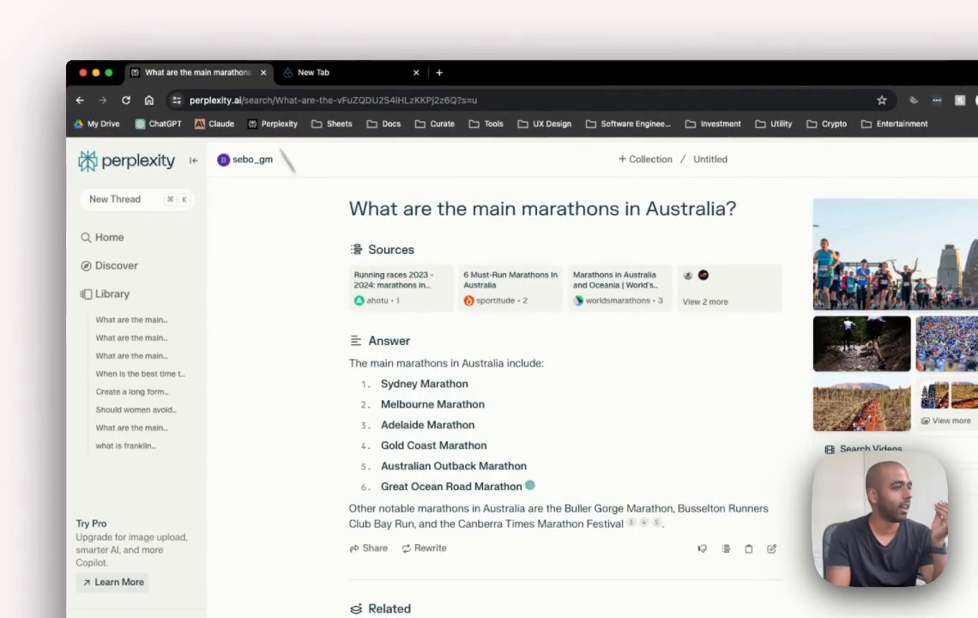
pyautogui.moveTo(300, 339); pyautogui.dragTo(446, 442)
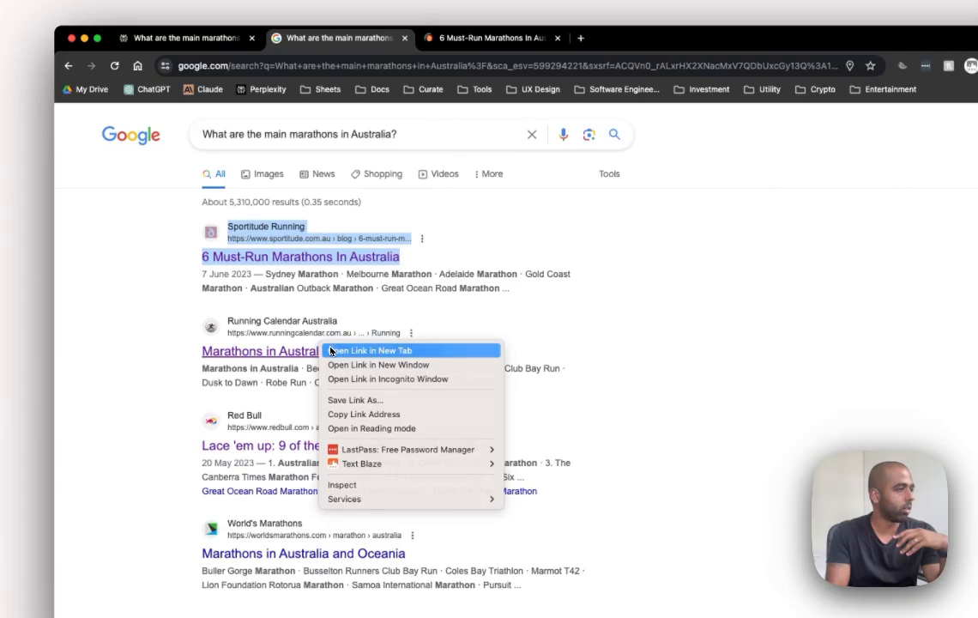
# Step: Open the Running Calendar Australia result in a new tab and browse the opened pages
pyautogui.click(370, 350)
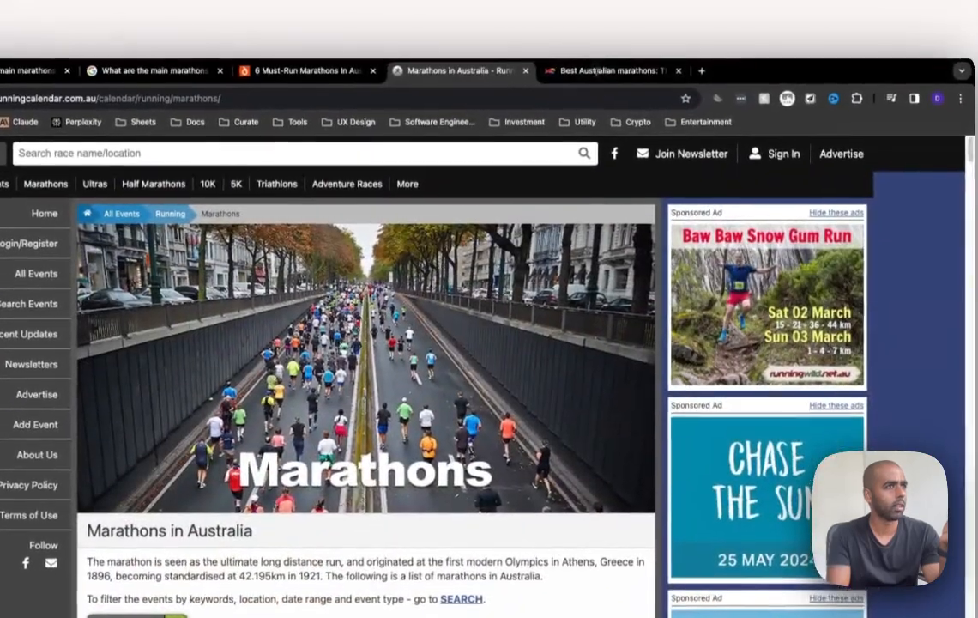
pyautogui.click(618, 69)
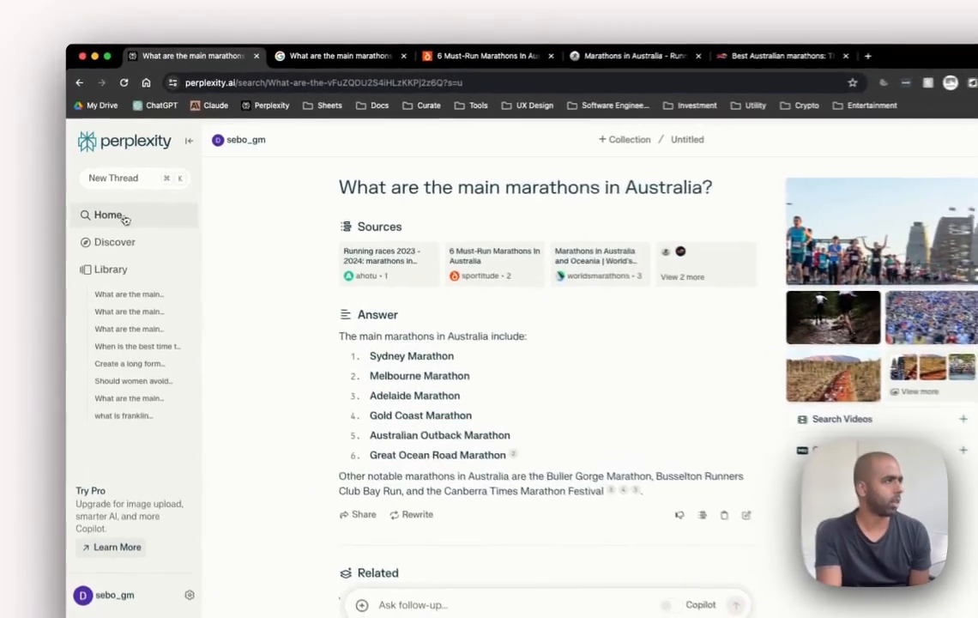
# Step: Go back to the Perplexity home page and bring up the search focus options
pyautogui.click(108, 215)
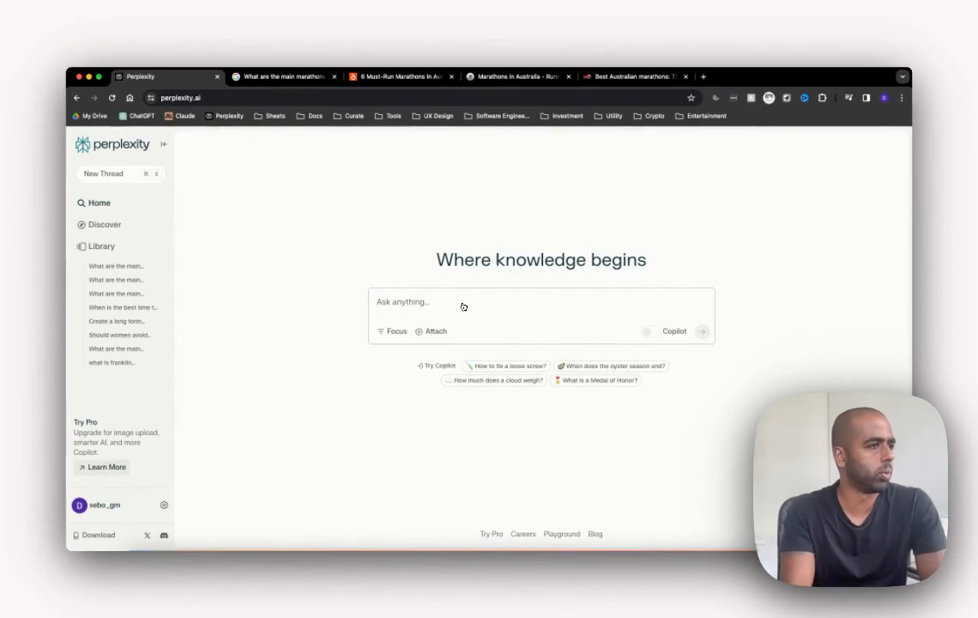
pyautogui.moveTo(424, 320)
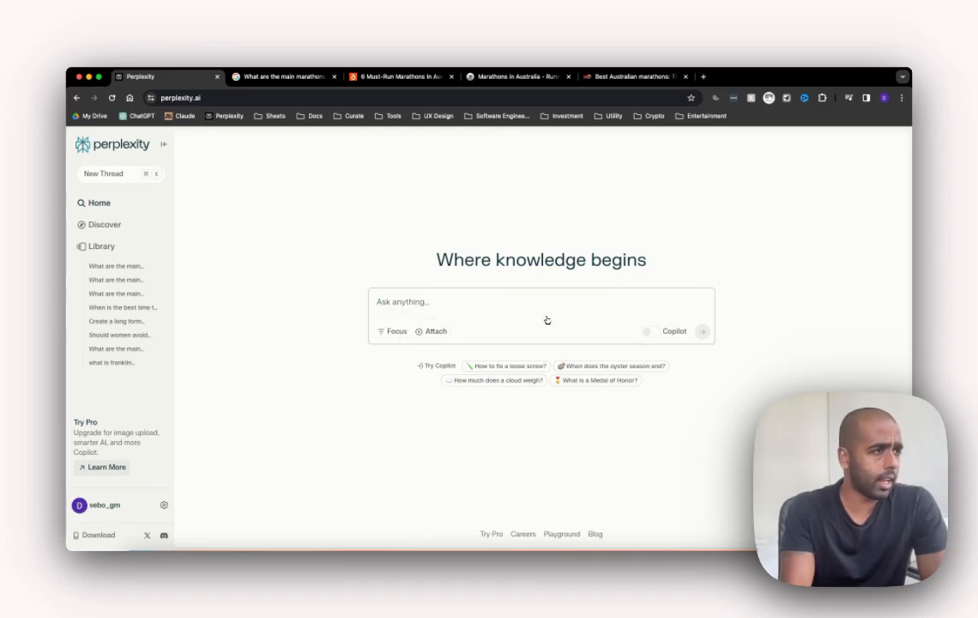
pyautogui.click(395, 331)
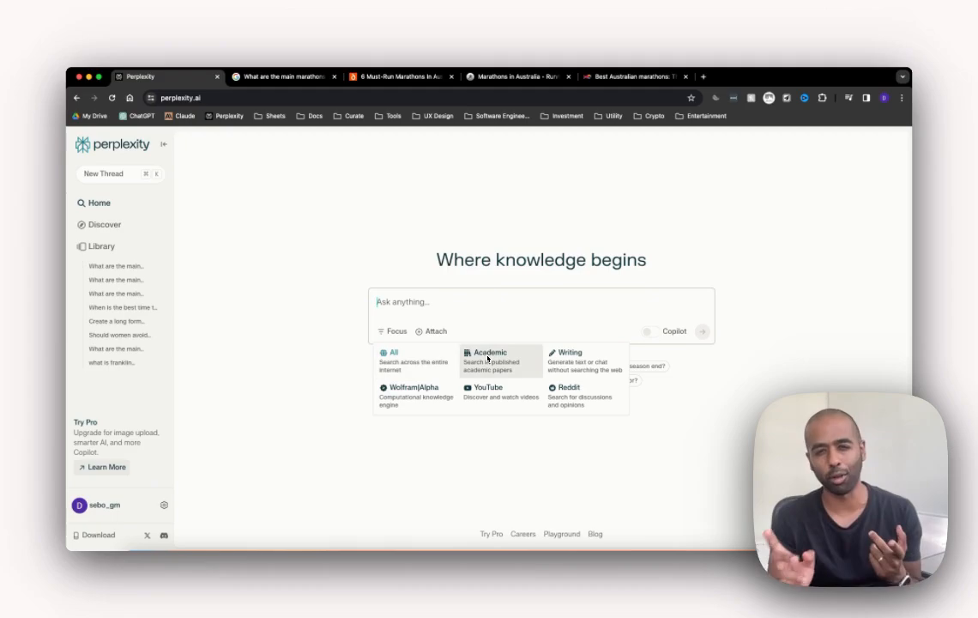
pyautogui.moveTo(584, 360)
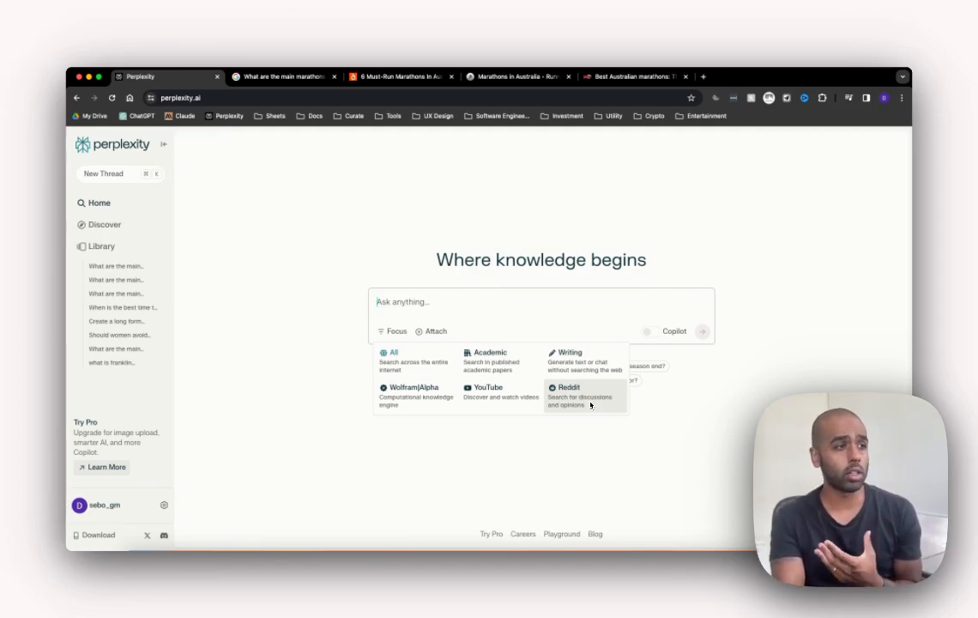
pyautogui.moveTo(500, 395)
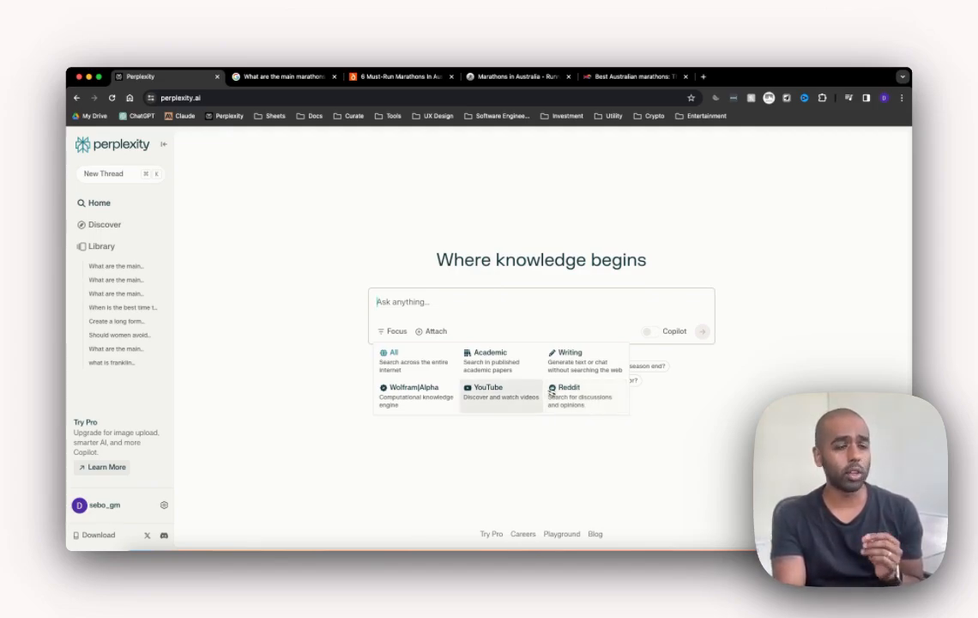
pyautogui.moveTo(513, 365)
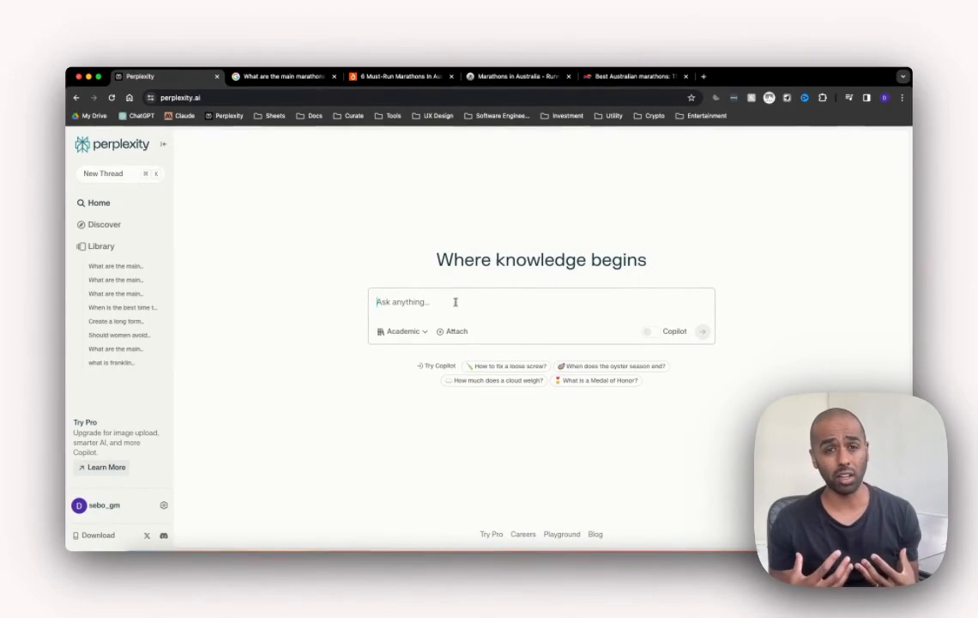
# Step: Ask 'Should women avoid drinking alcohol when trying to get pregnant?' with Academic focus
pyautogui.write('Should women avoid drinking')
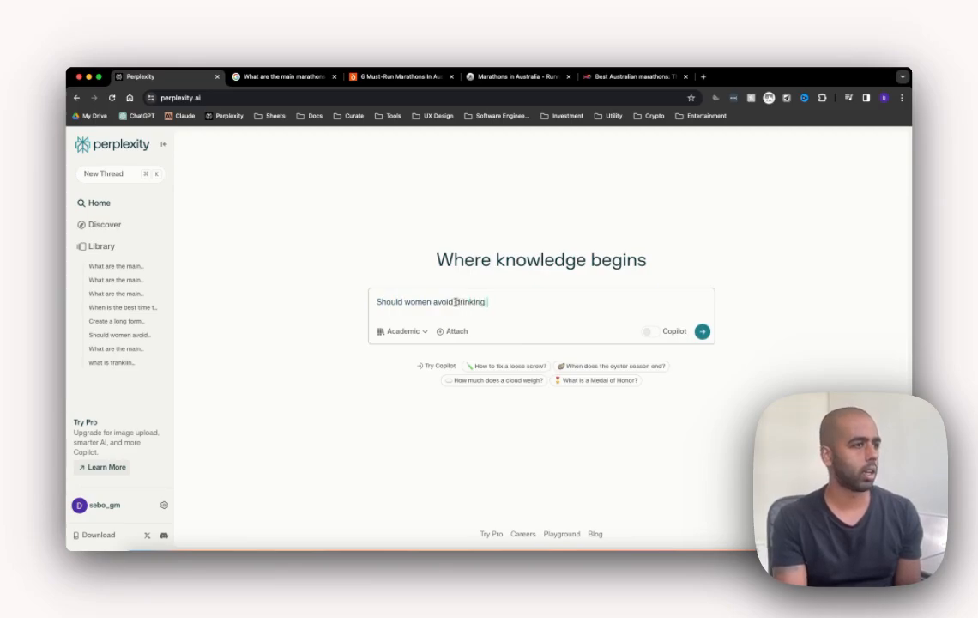
pyautogui.write('alchohol when')
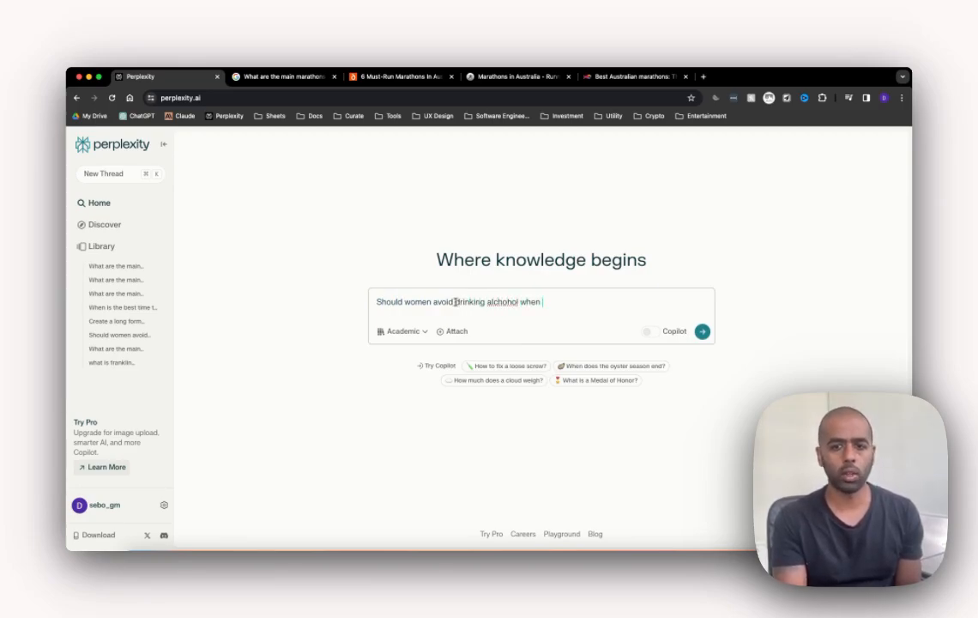
pyautogui.write('trying to get pregnan')
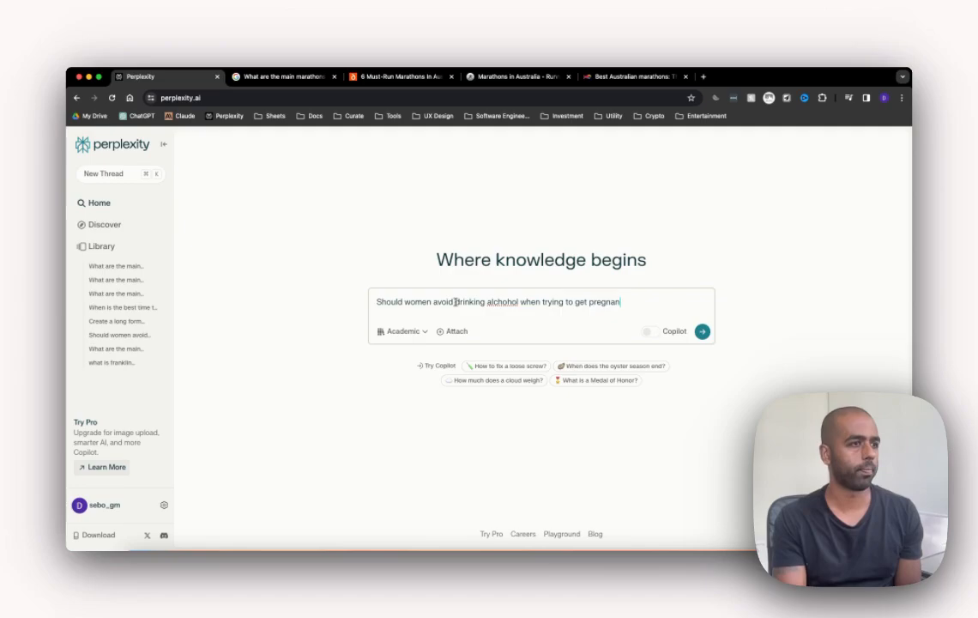
pyautogui.write('t?')
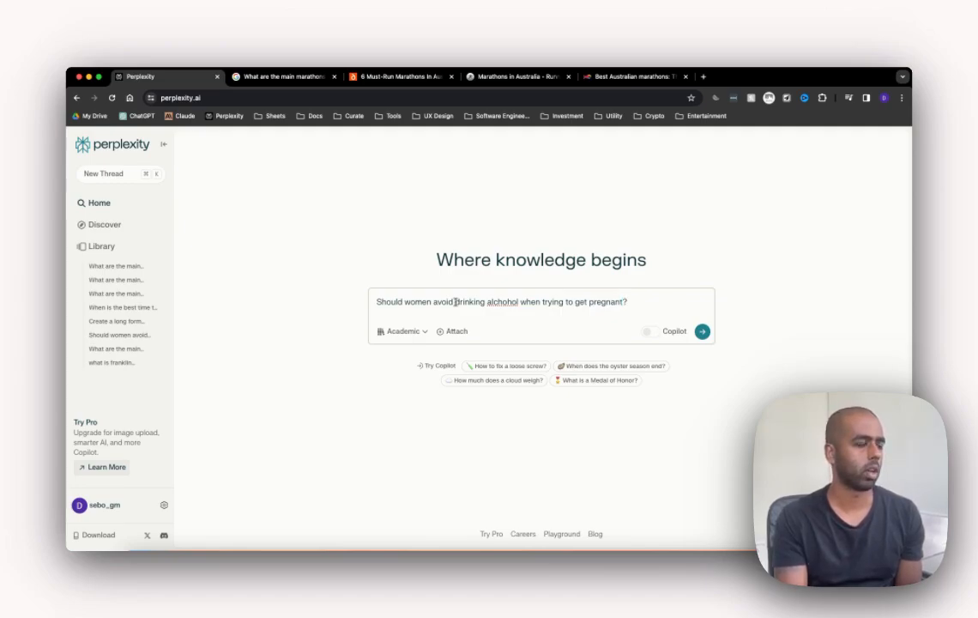
pyautogui.click(709, 332)
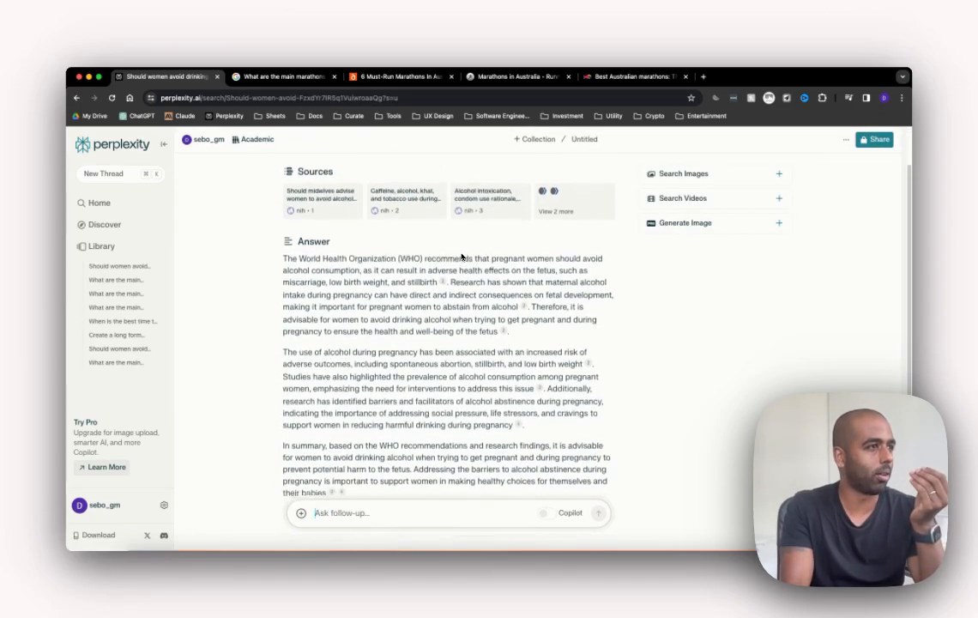
pyautogui.scroll(-3)
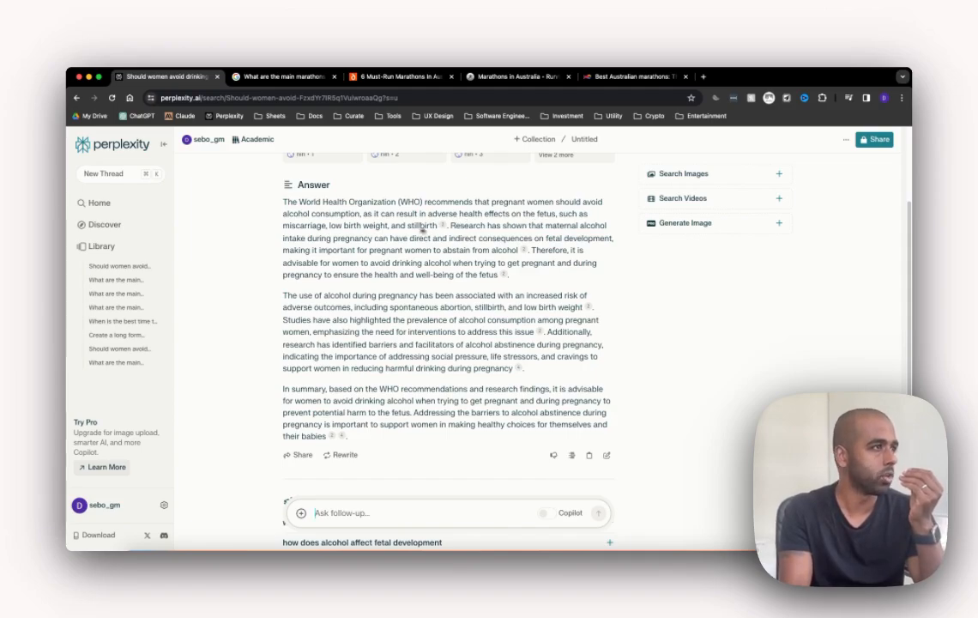
pyautogui.moveTo(391, 238)
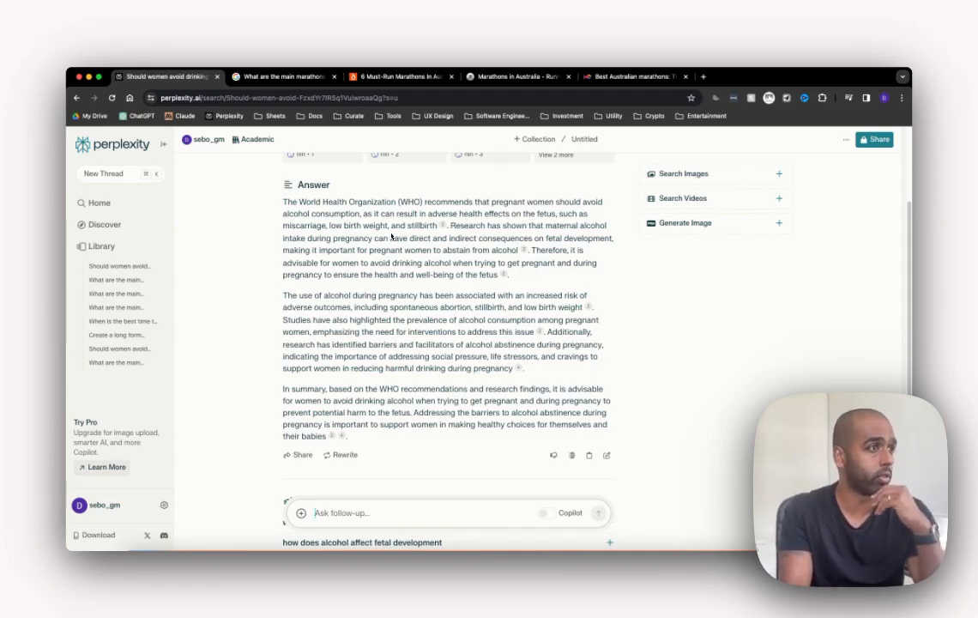
pyautogui.moveTo(483, 237)
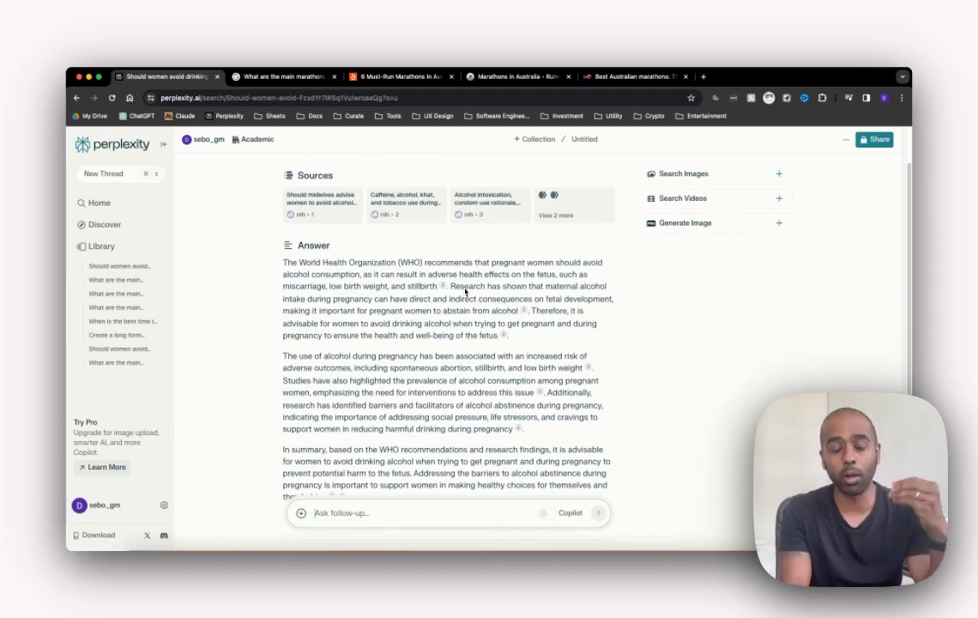
pyautogui.scroll(-3)
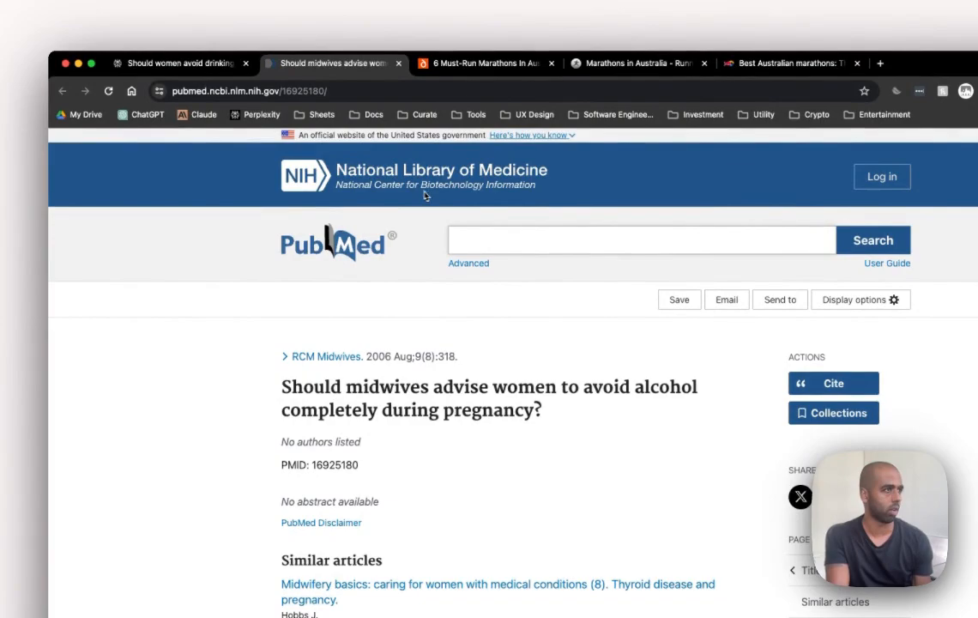
pyautogui.scroll(-3)
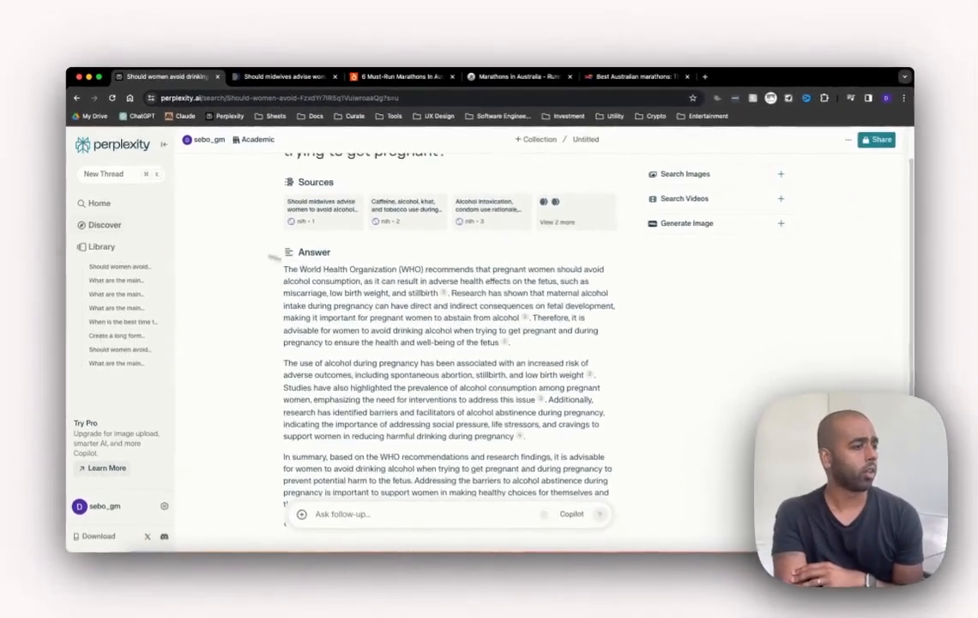
pyautogui.scroll(-3)
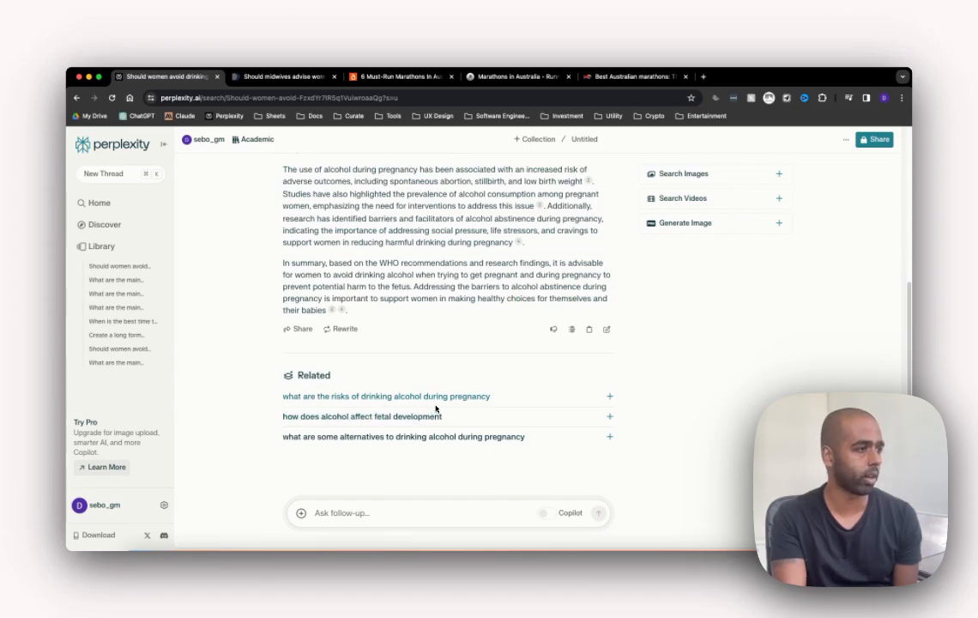
pyautogui.moveTo(408, 428)
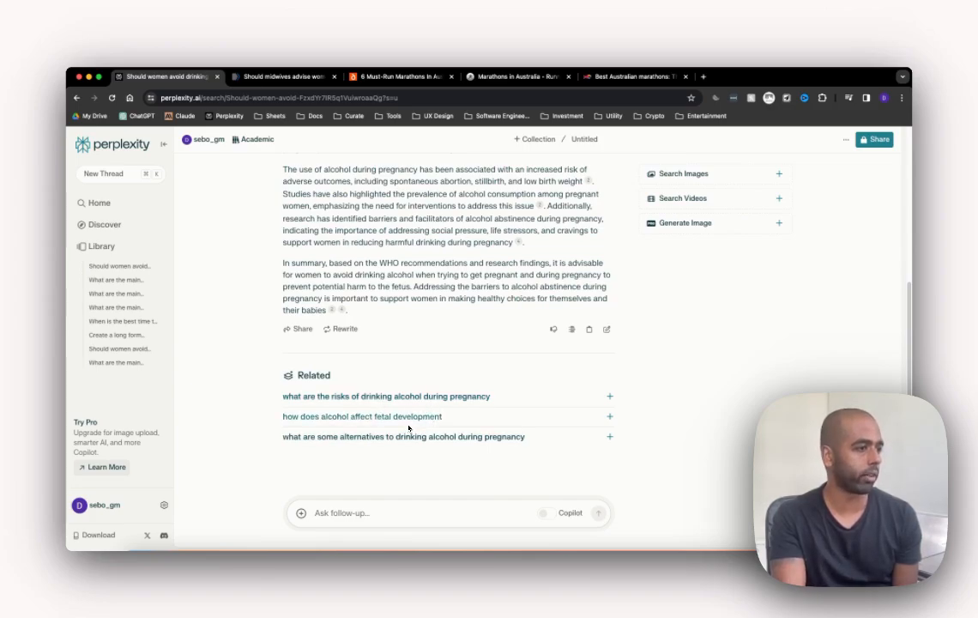
pyautogui.moveTo(413, 447)
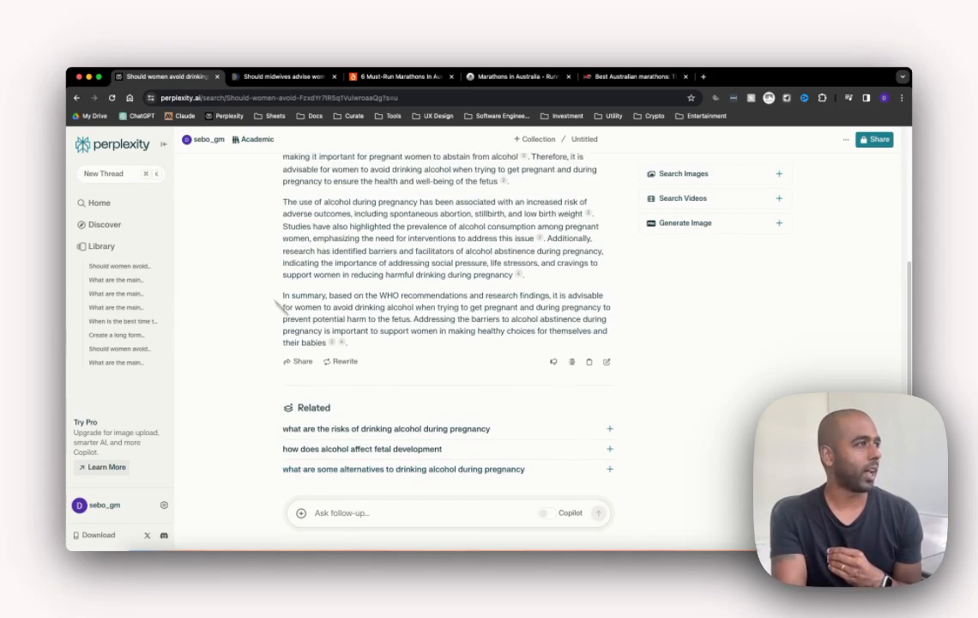
# Step: Start a new question thread from the alcohol and pregnancy answer
pyautogui.click(427, 380)
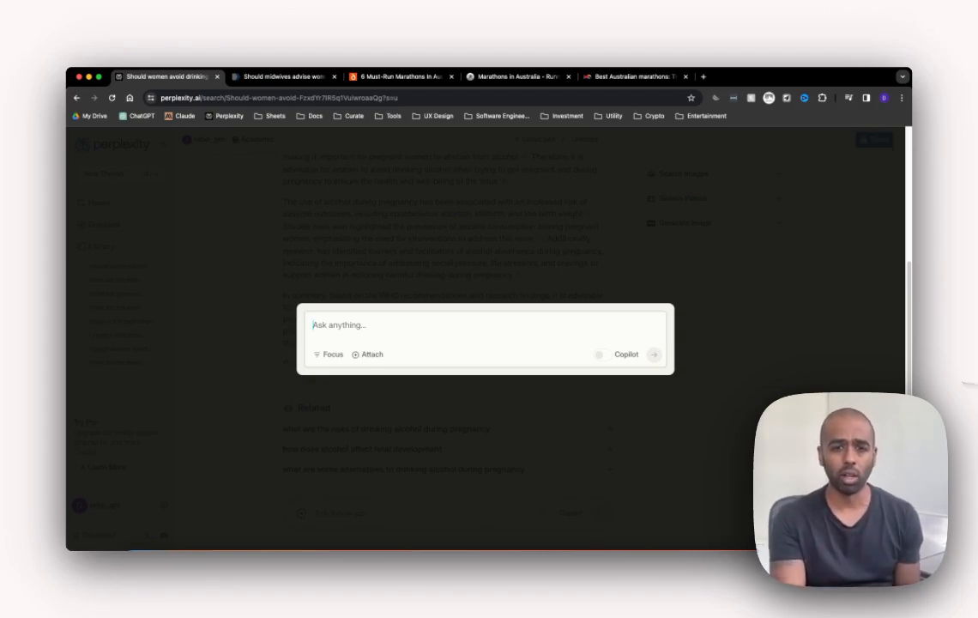
pyautogui.moveTo(519, 316)
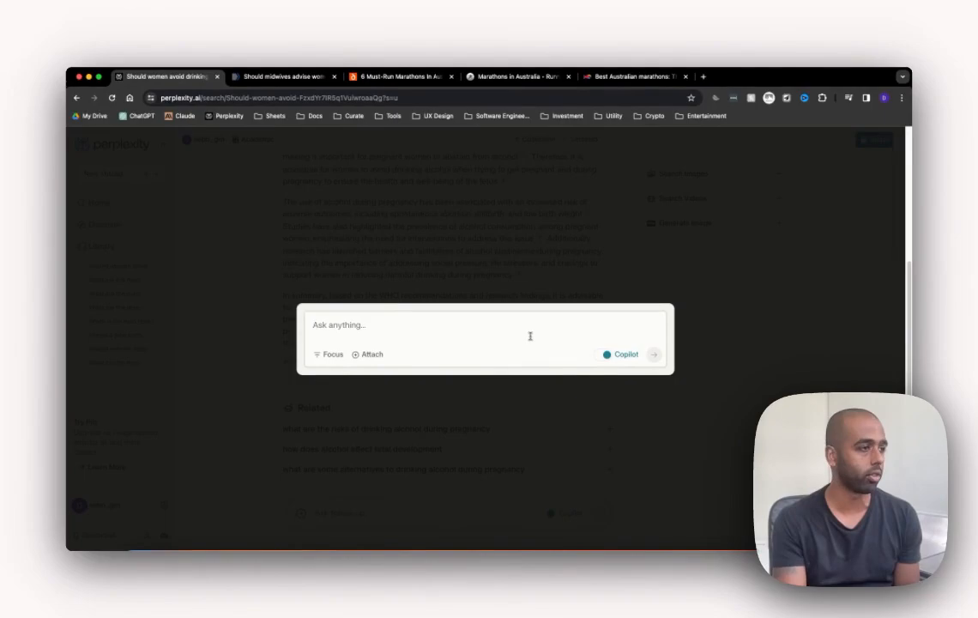
# Step: Type the question about the best time to organise a Blue Mountains hike in Australia
pyautogui.write('W')
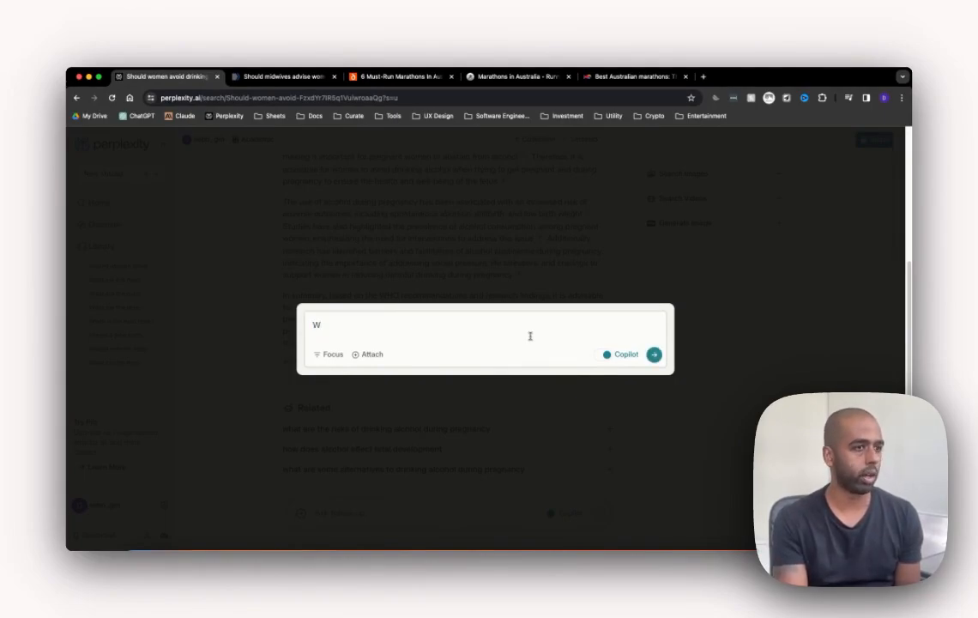
pyautogui.write('hen')
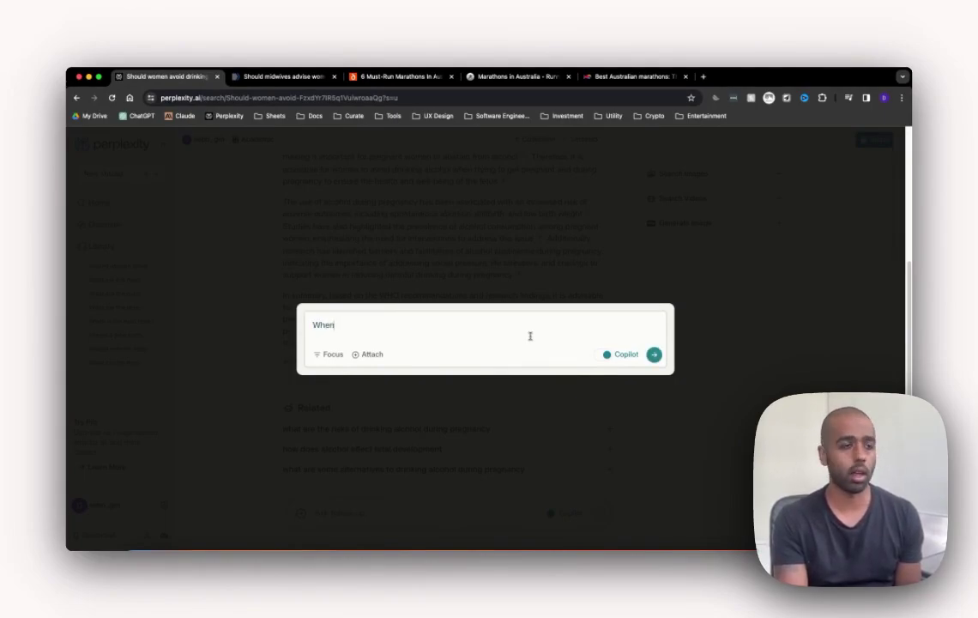
pyautogui.write('is teh bes')
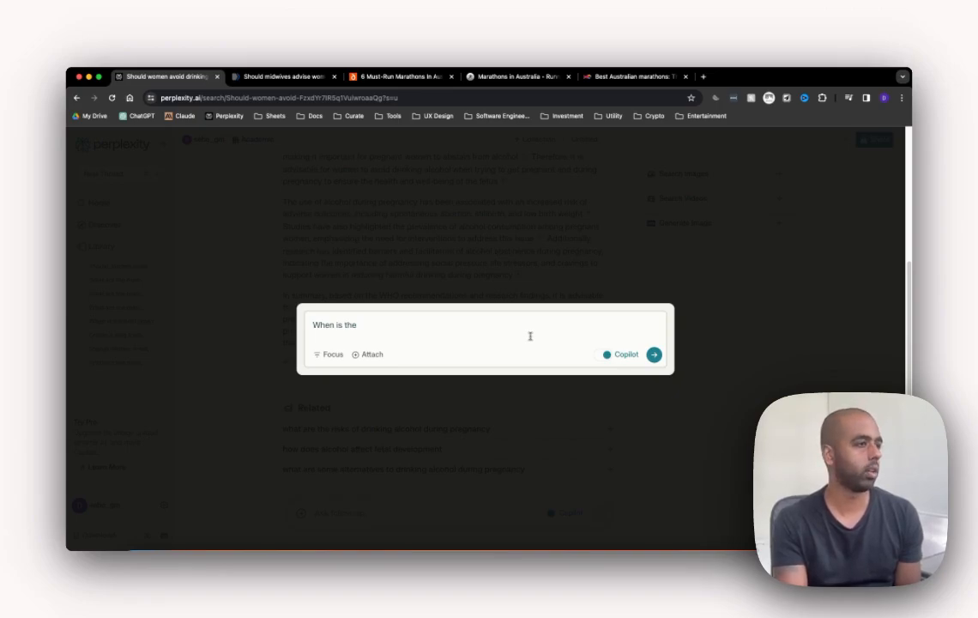
pyautogui.write('best time to')
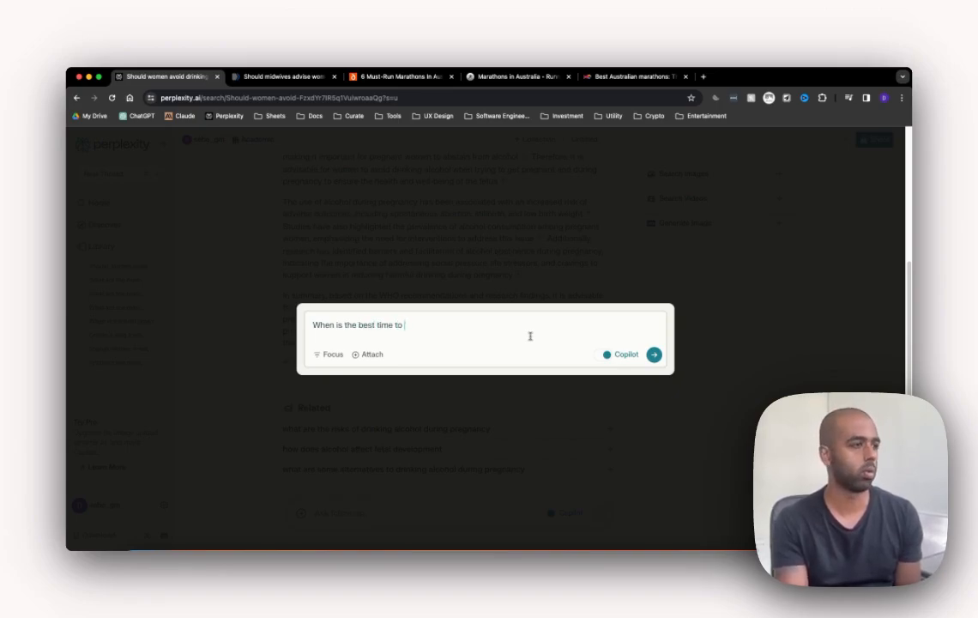
pyautogui.write('organise a hike of')
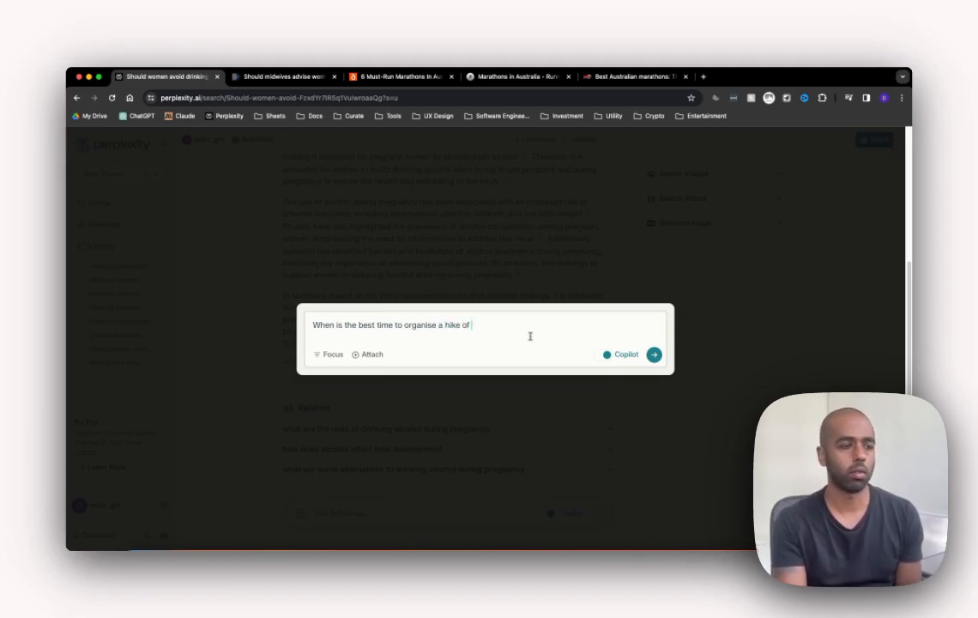
pyautogui.write('the blue mountains')
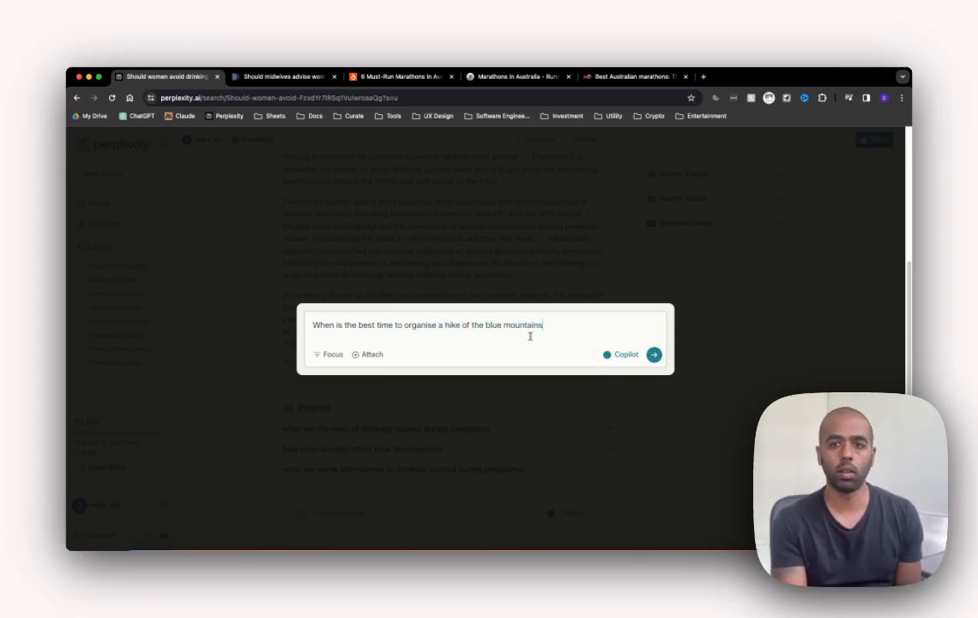
pyautogui.write('in Australia?')
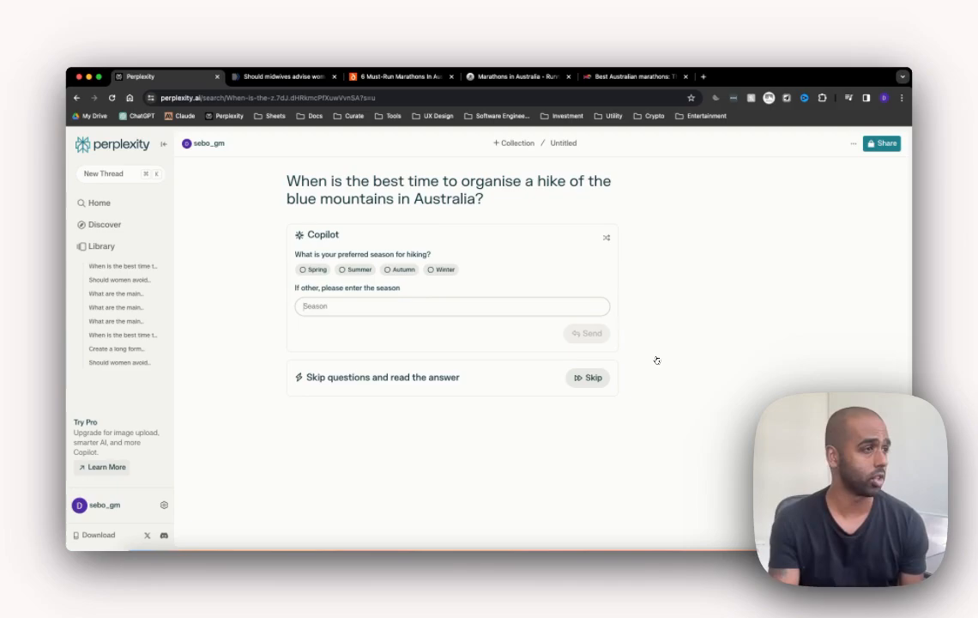
pyautogui.moveTo(499, 211)
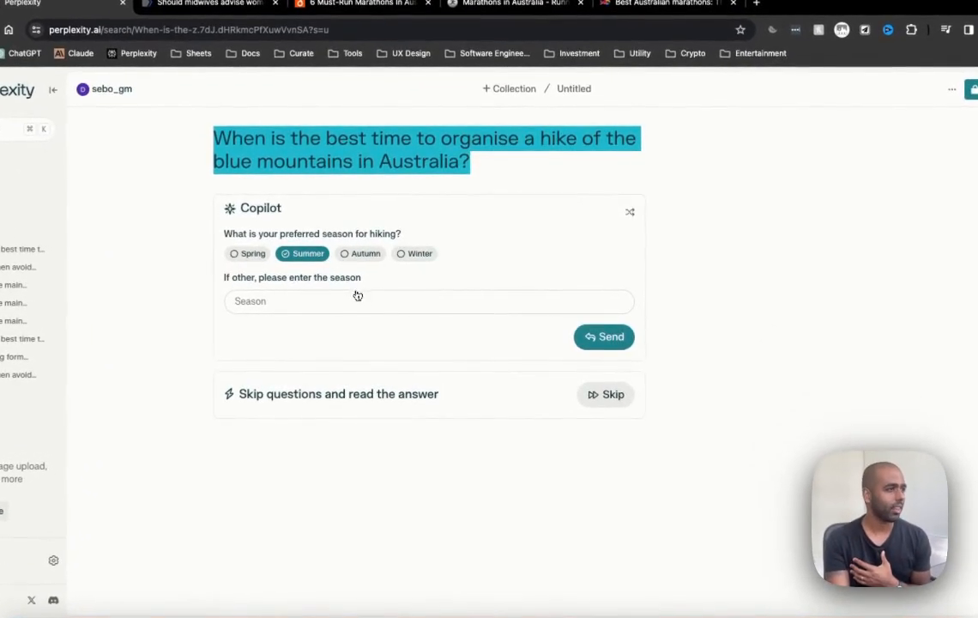
pyautogui.moveTo(400, 264)
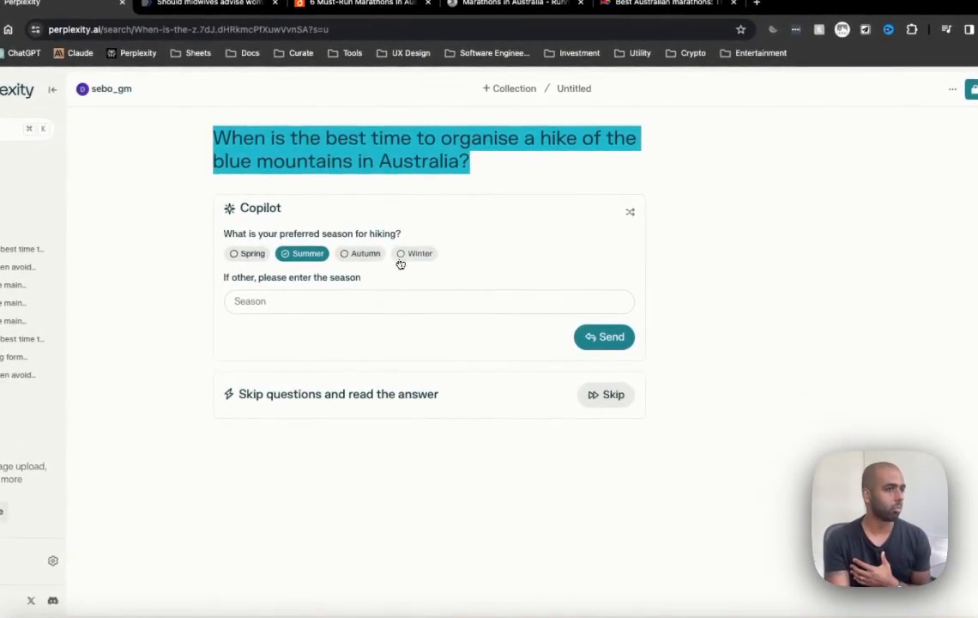
# Step: Send Summer as the preferred hiking season and review Copilot's sourced answer
pyautogui.click(604, 336)
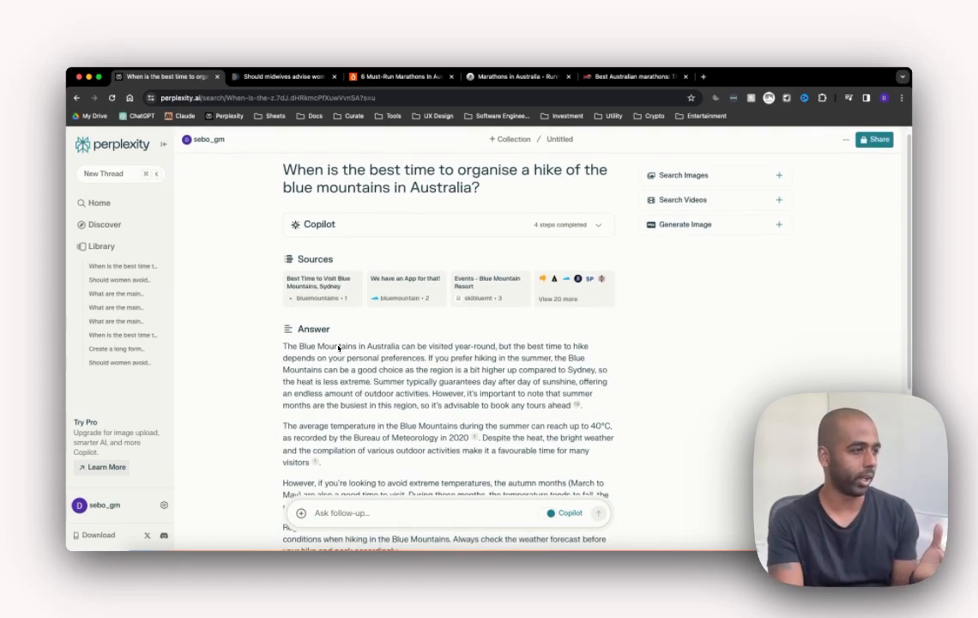
pyautogui.scroll(-3)
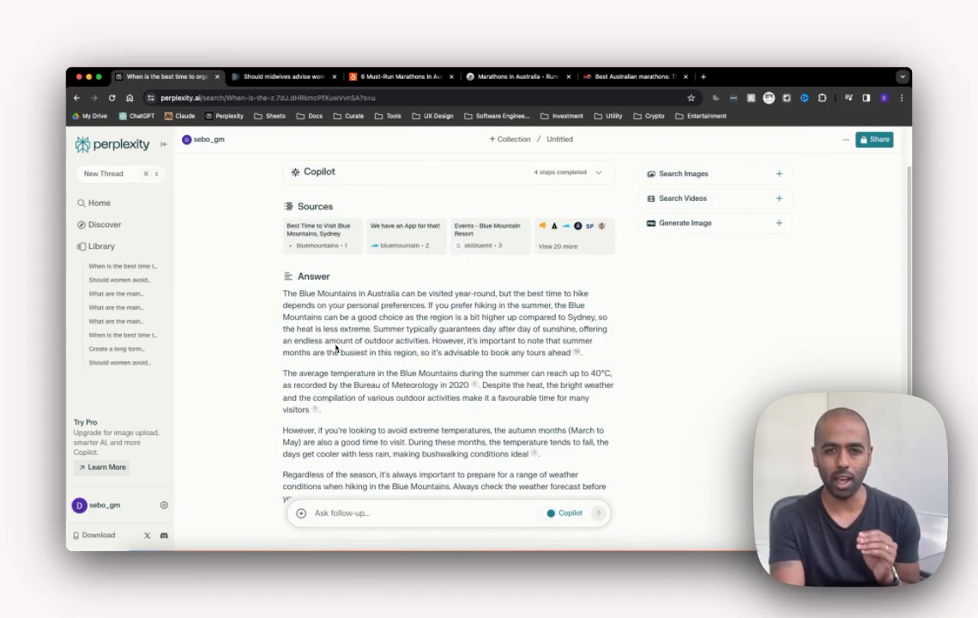
pyautogui.scroll(-3)
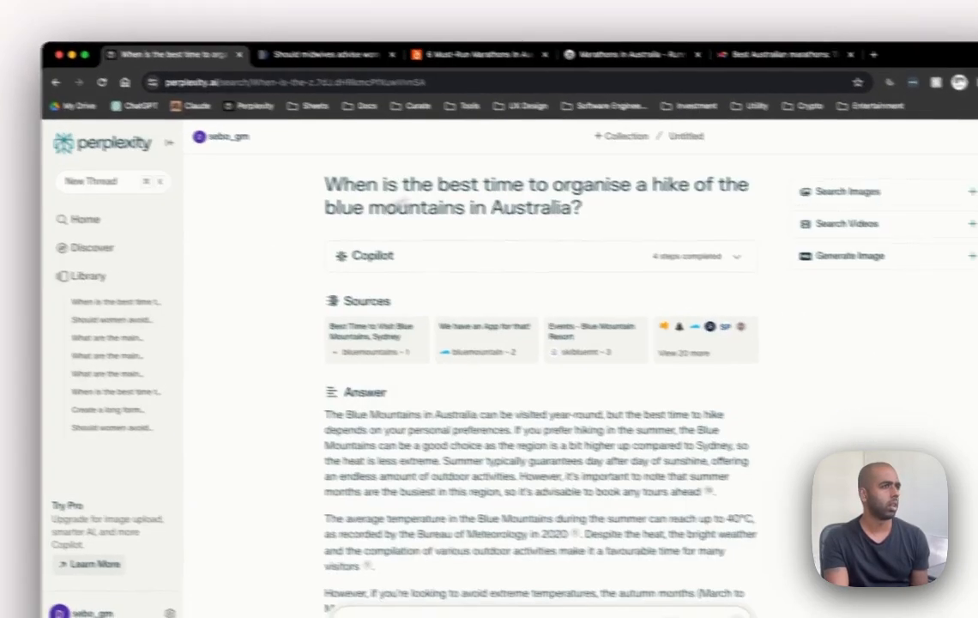
pyautogui.click(623, 136)
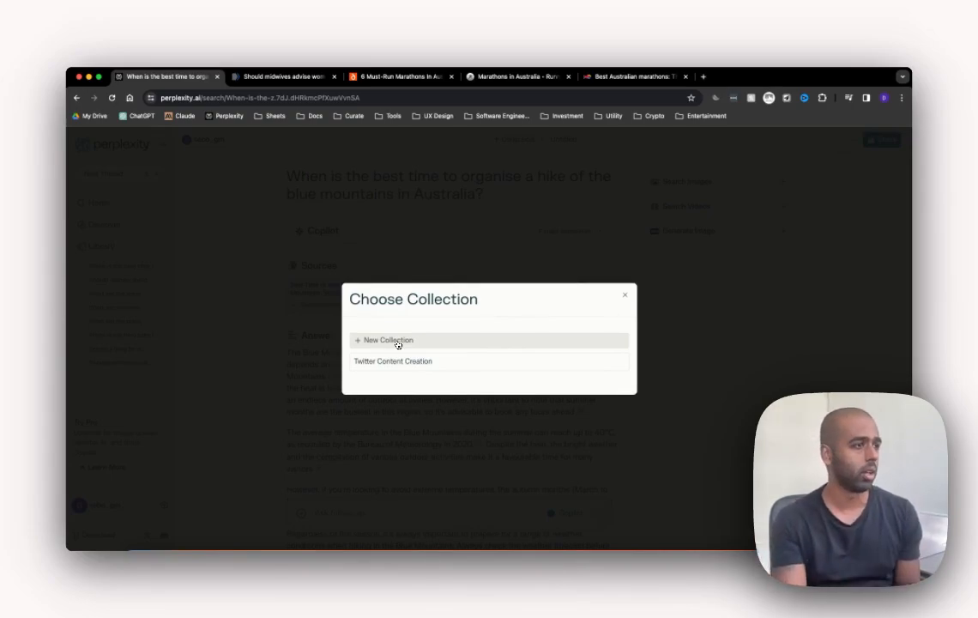
# Step: Add the Blue Mountains thread to Twitter Content Creation and start a new thread
pyautogui.click(392, 361)
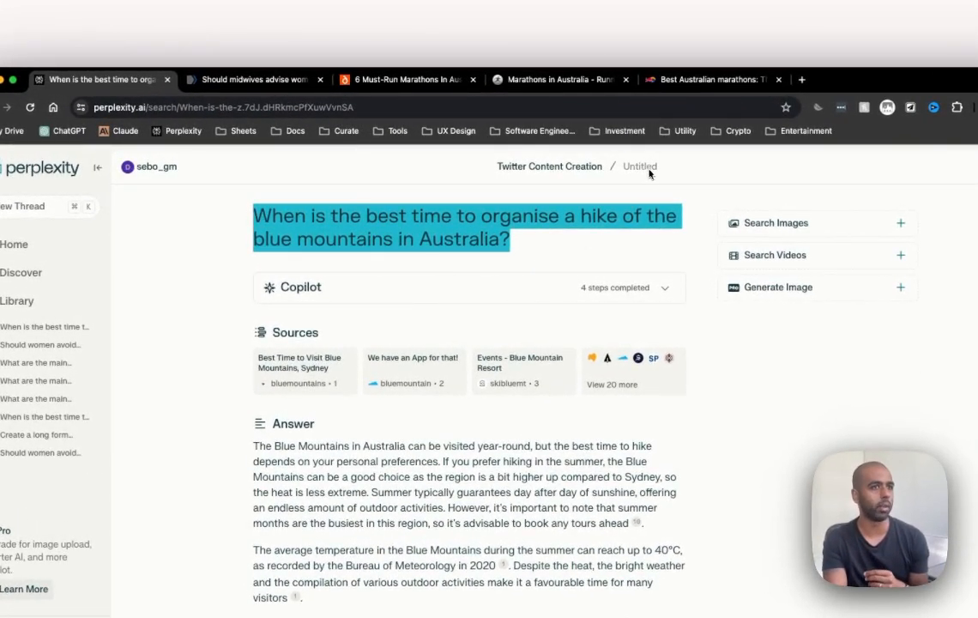
pyautogui.click(549, 166)
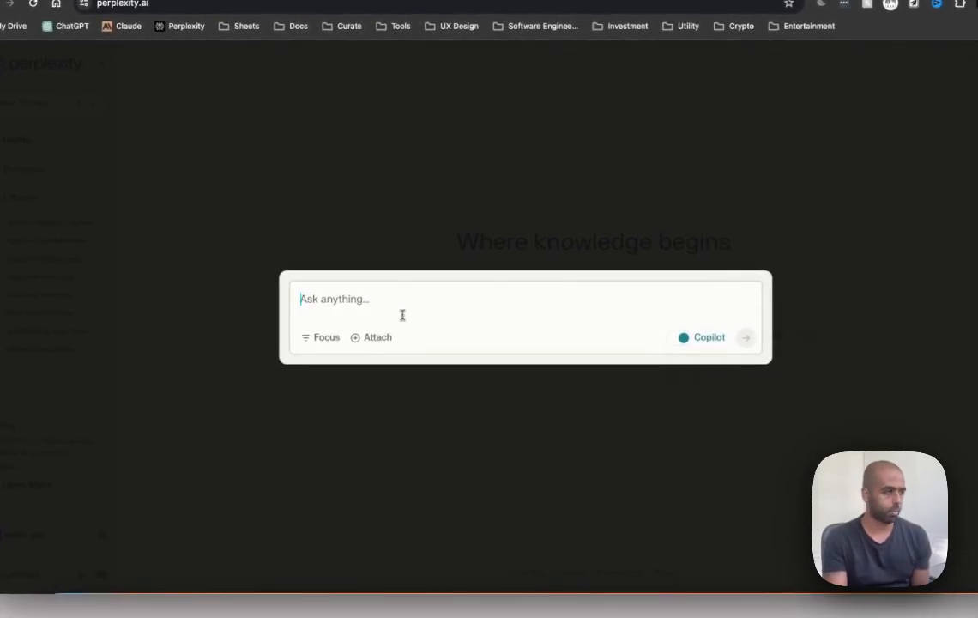
# Step: Ask for the best time to post on Twitter, review the times, and title it Posting
pyautogui.write('What is the best time to post')
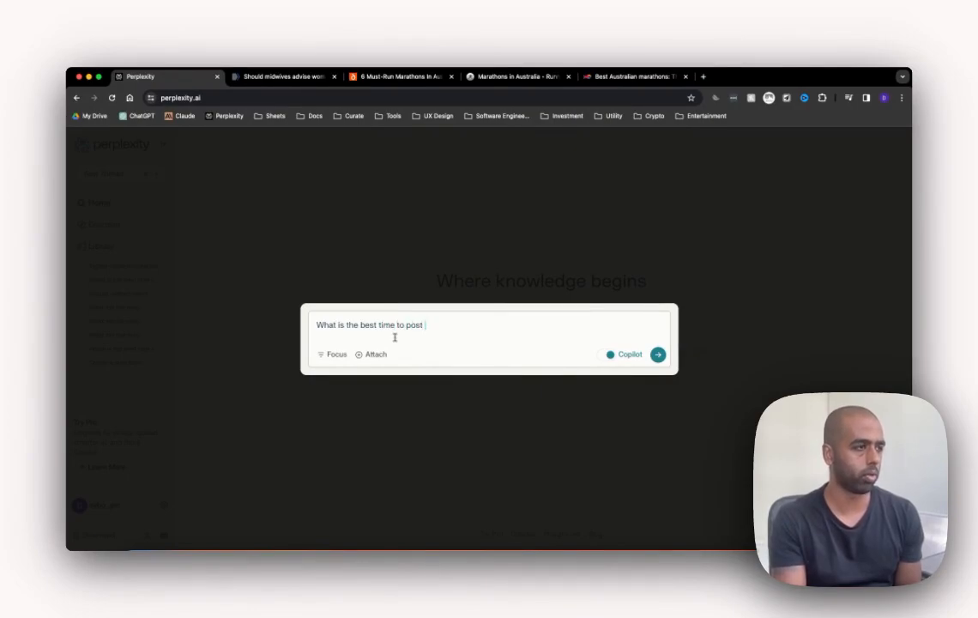
pyautogui.write('on TW')
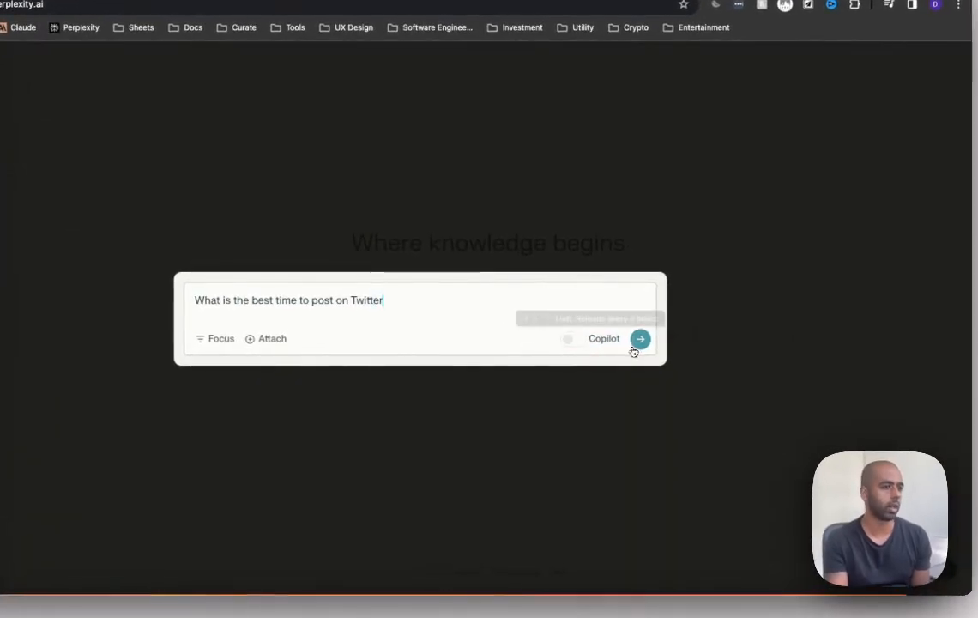
pyautogui.click(640, 339)
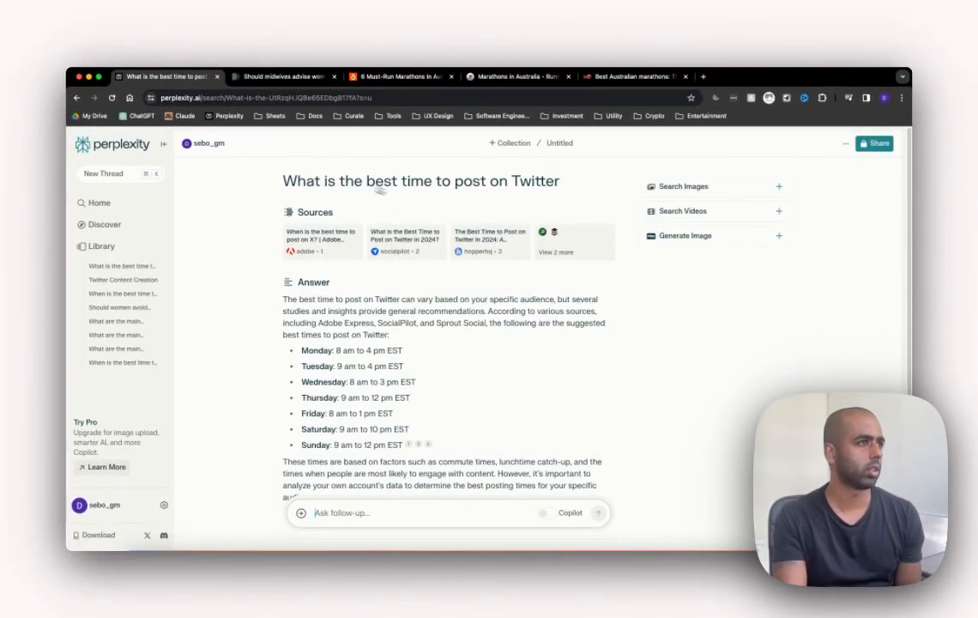
pyautogui.scroll(-3)
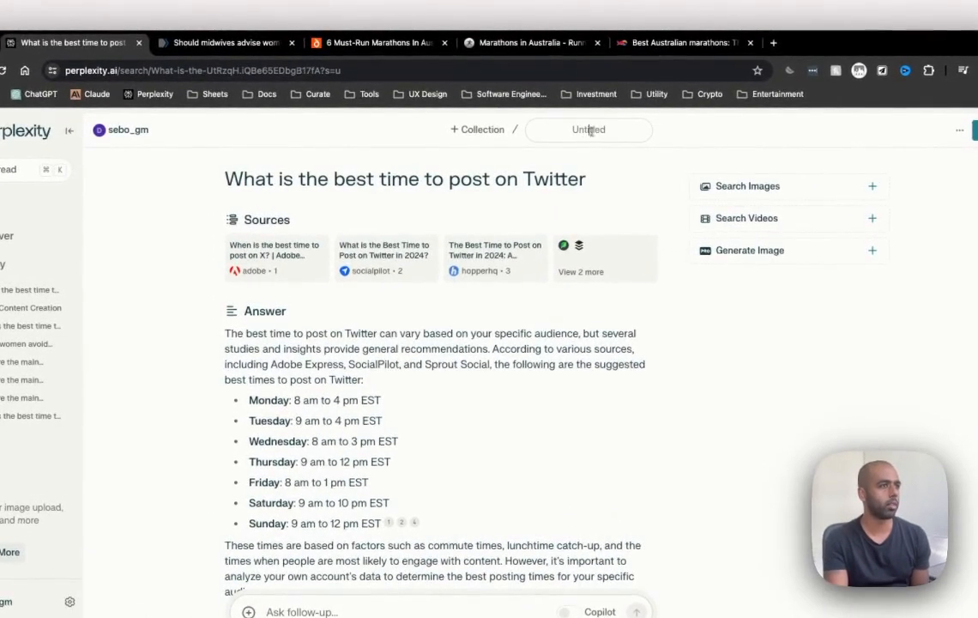
pyautogui.write('Posting Time')
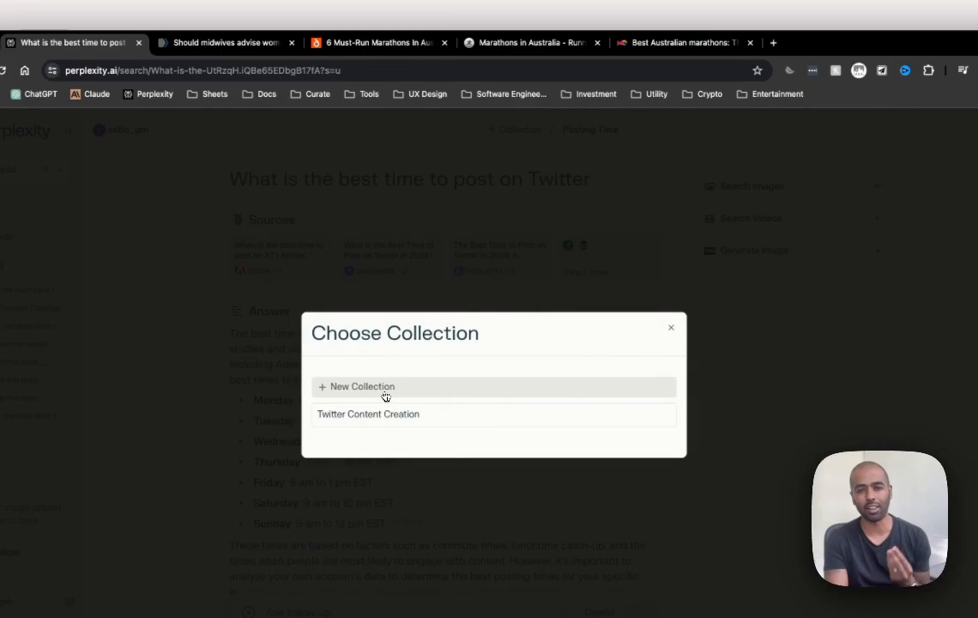
# Step: Create a 'Twitter Insights' collection whose prompt casts the user as an AI creator optimising for viral content
pyautogui.click(361, 386)
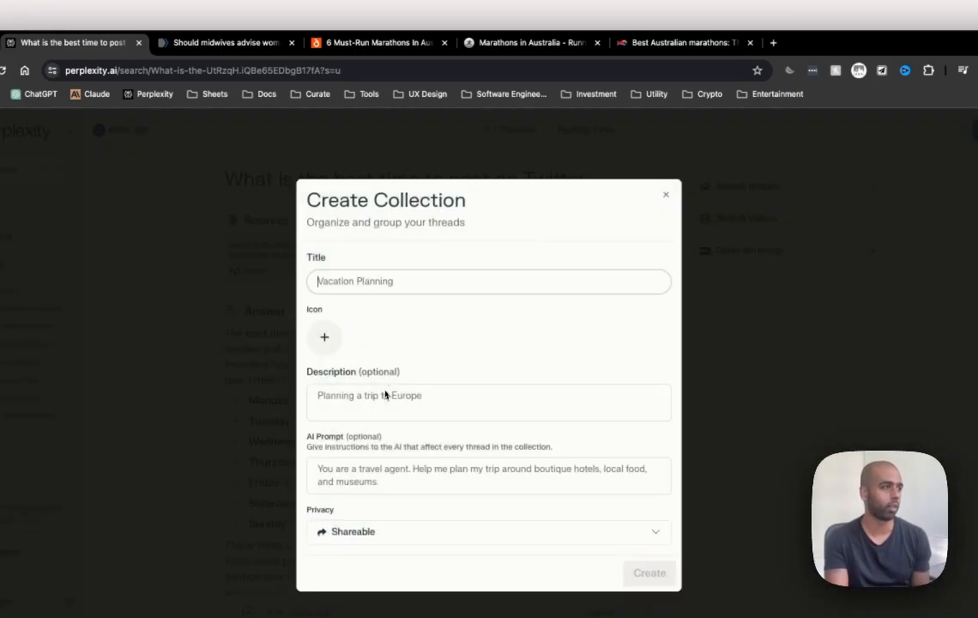
pyautogui.write('Twitter Insights')
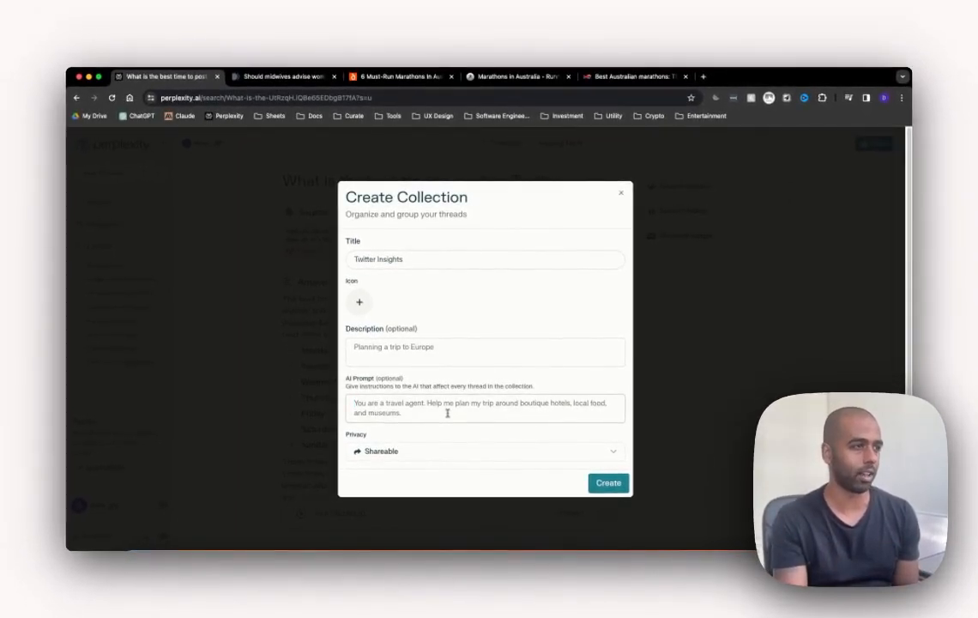
pyautogui.write('I have')
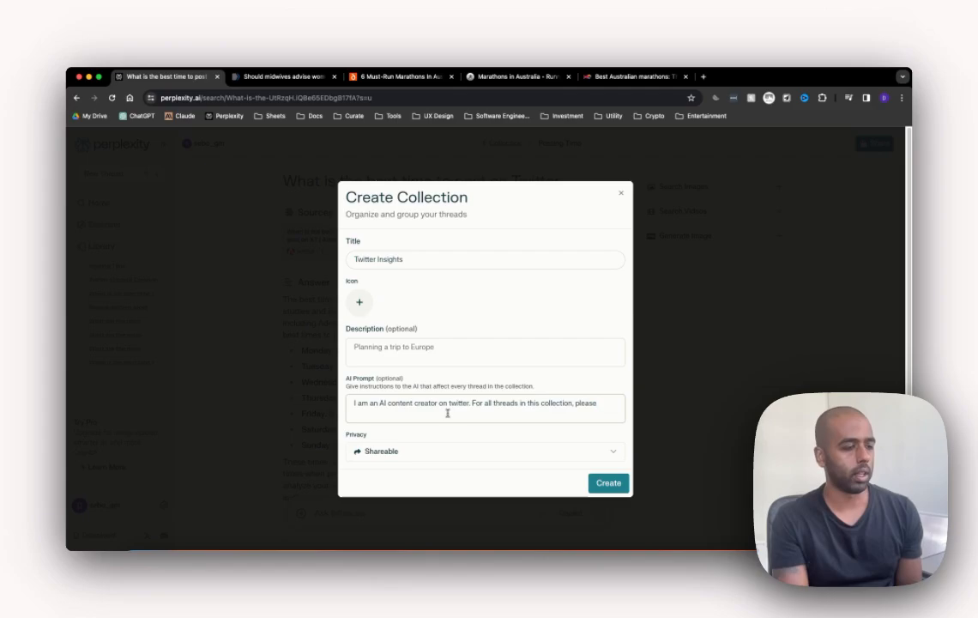
pyautogui.write('assume that')
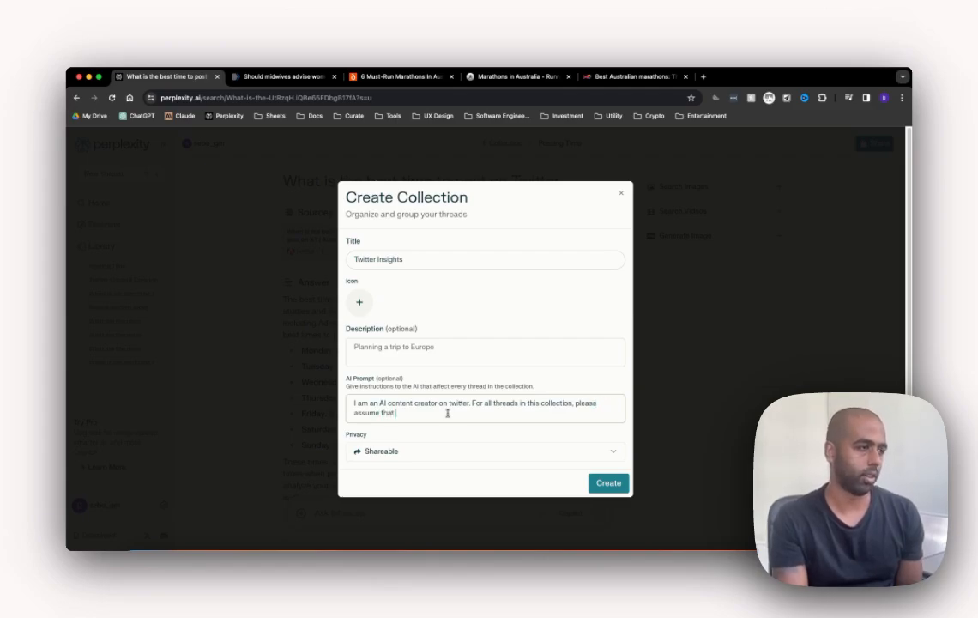
pyautogui.write('I am')
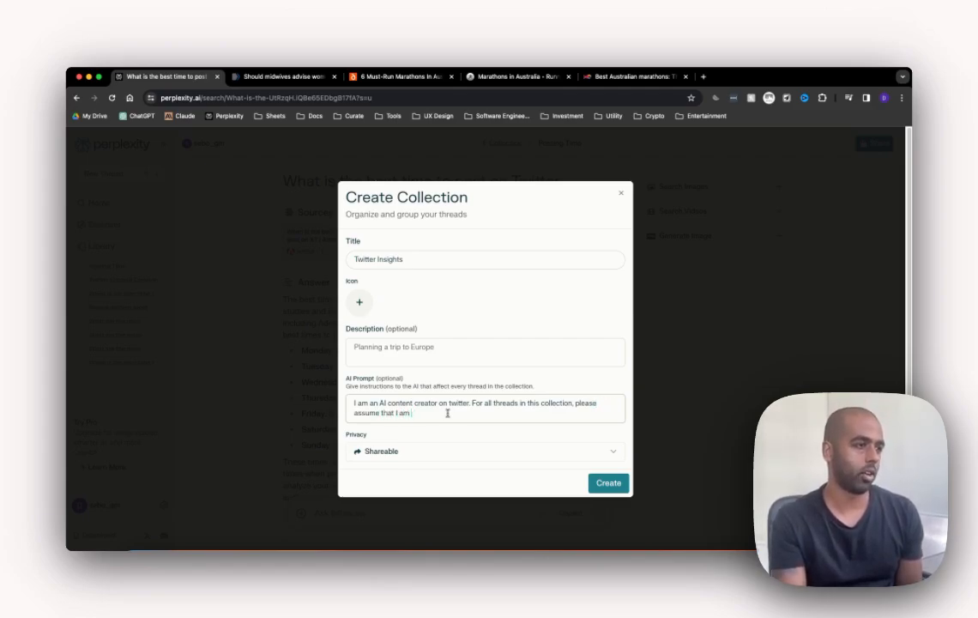
pyautogui.write('optimising for creating viral content.')
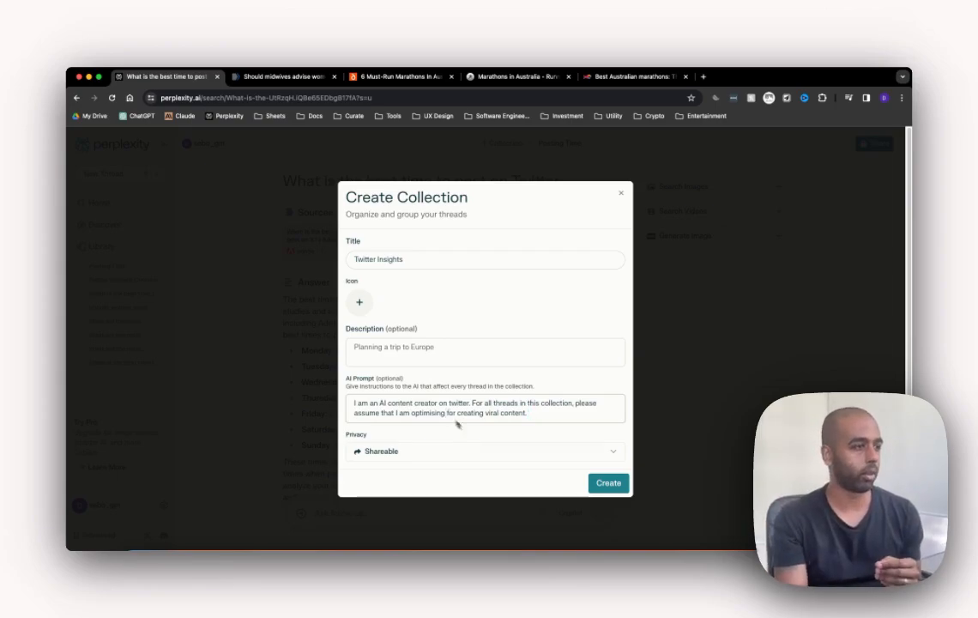
pyautogui.click(608, 483)
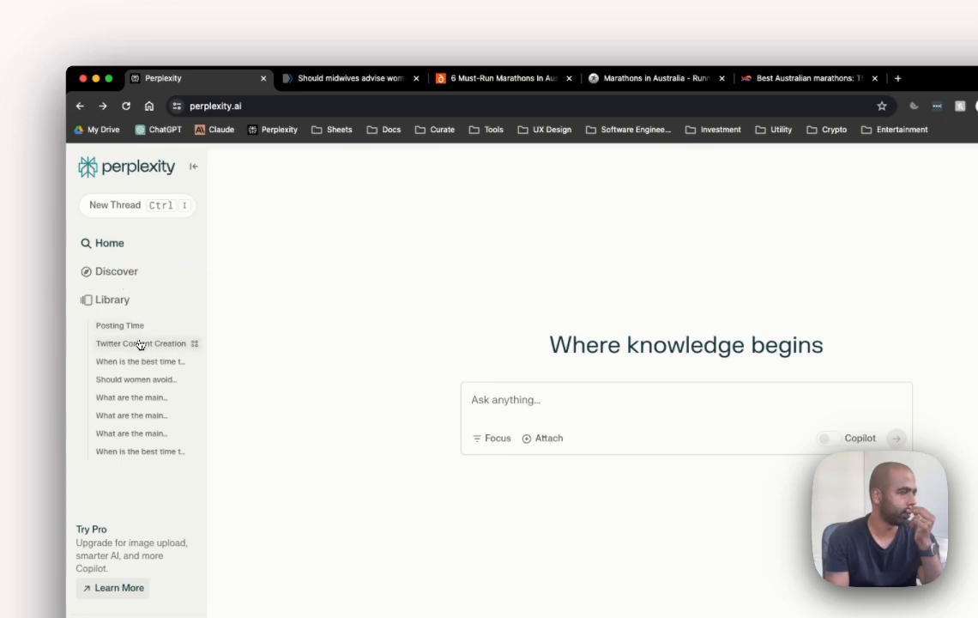
# Step: Open the Posting Time thread, then go to its Twitter Insights collection page
pyautogui.click(119, 325)
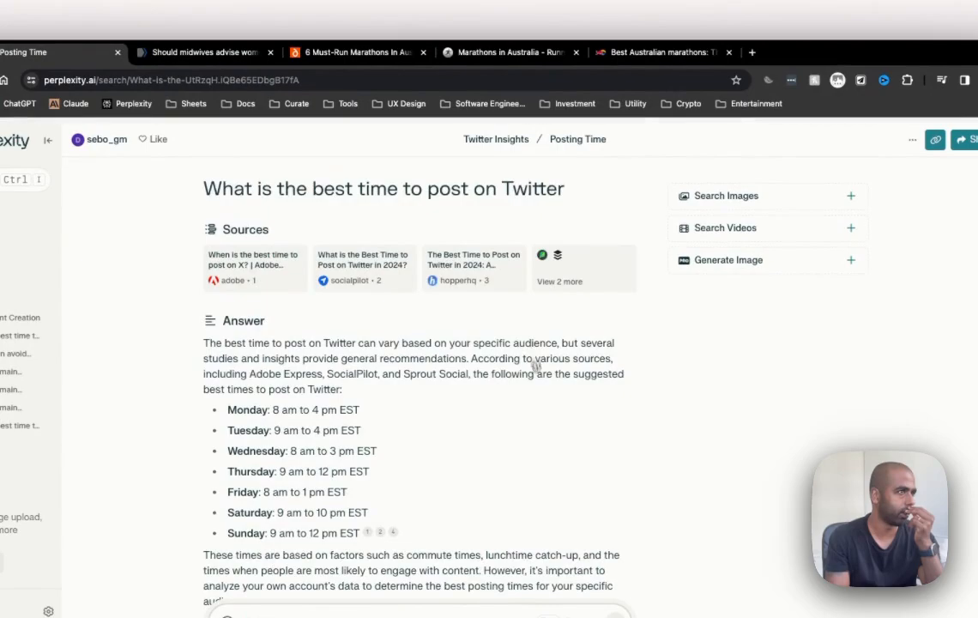
pyautogui.click(496, 139)
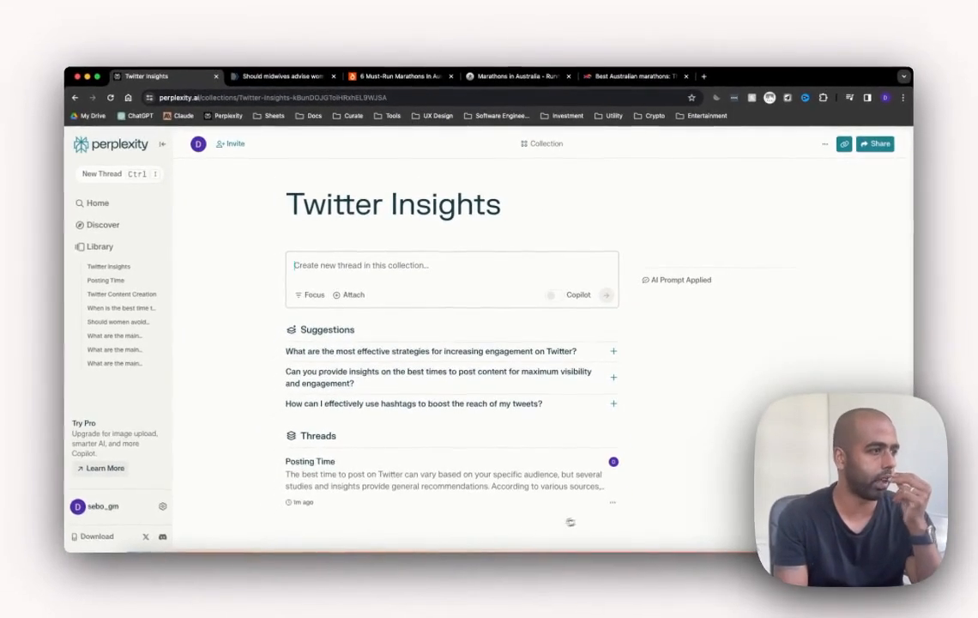
pyautogui.moveTo(346, 503)
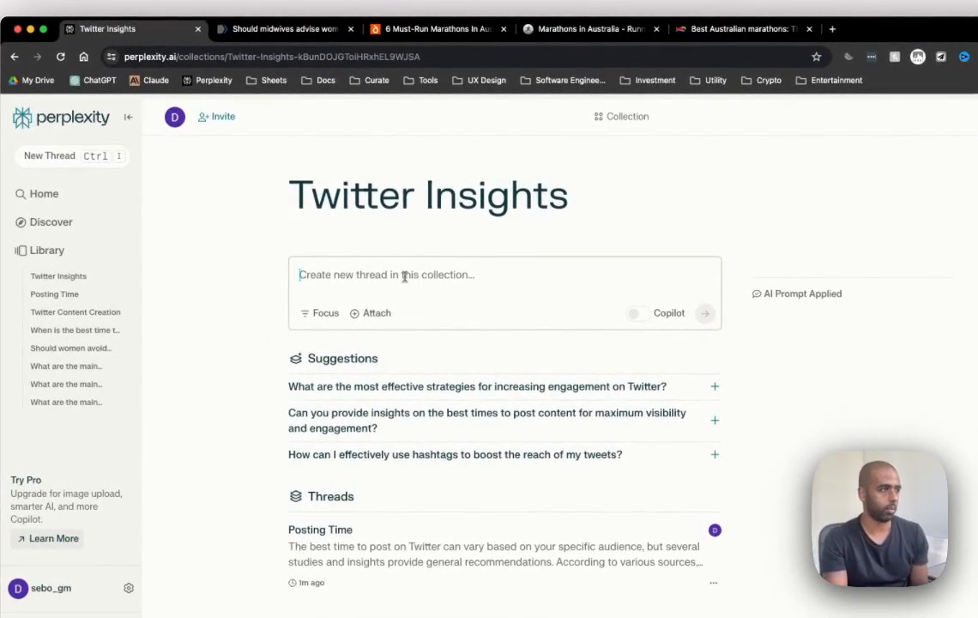
# Step: Ask 'What is a good content schedule for a week' and title the thread 'Content Schedule'
pyautogui.write('What')
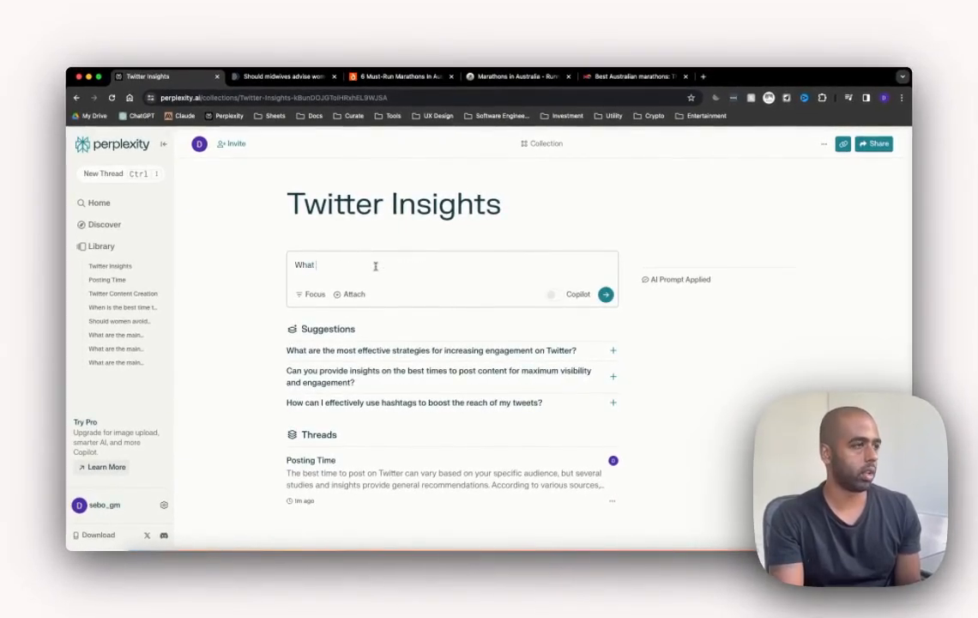
pyautogui.write('is')
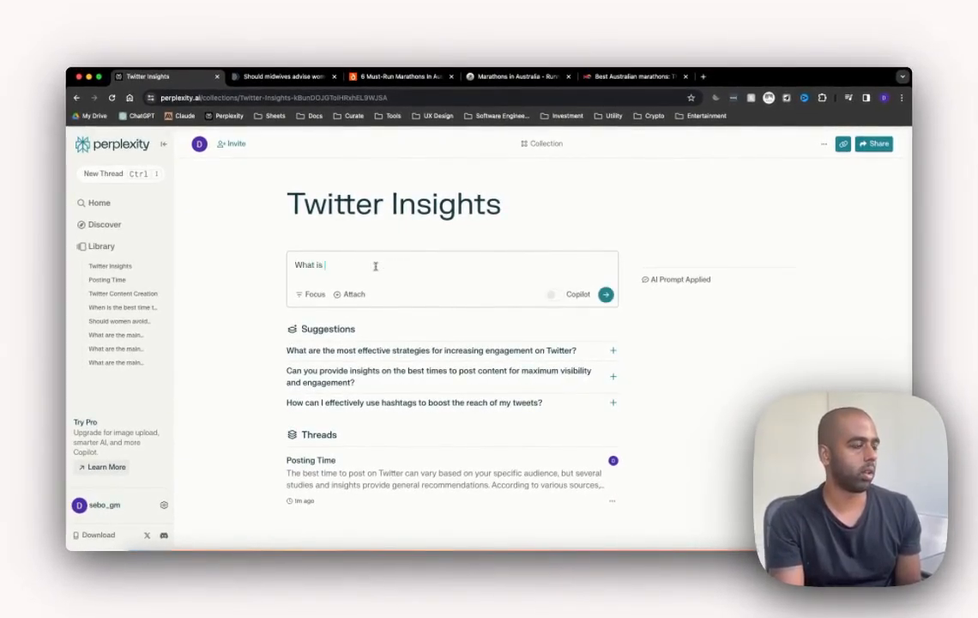
pyautogui.write('a good')
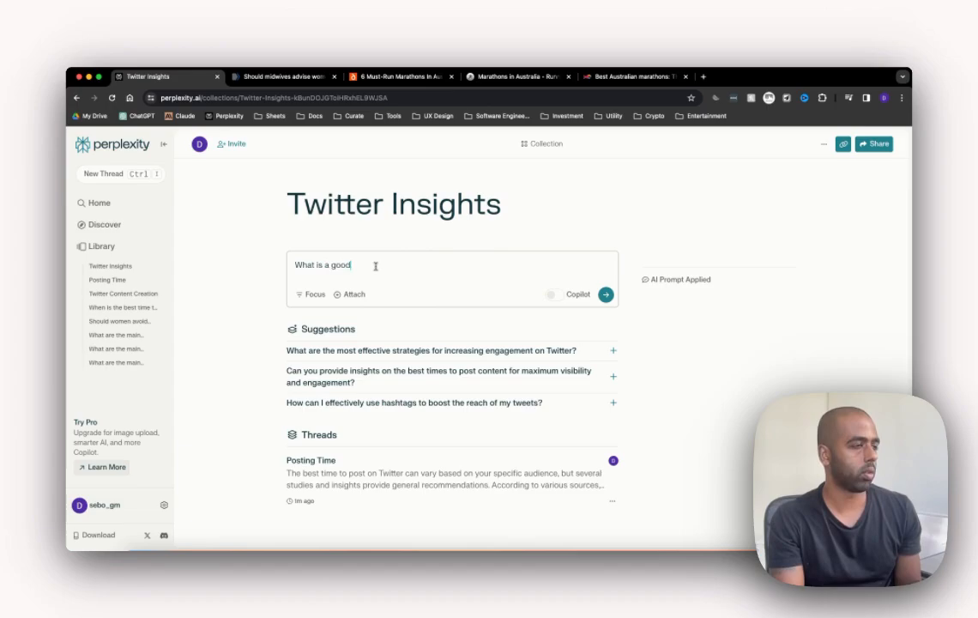
pyautogui.write('content s')
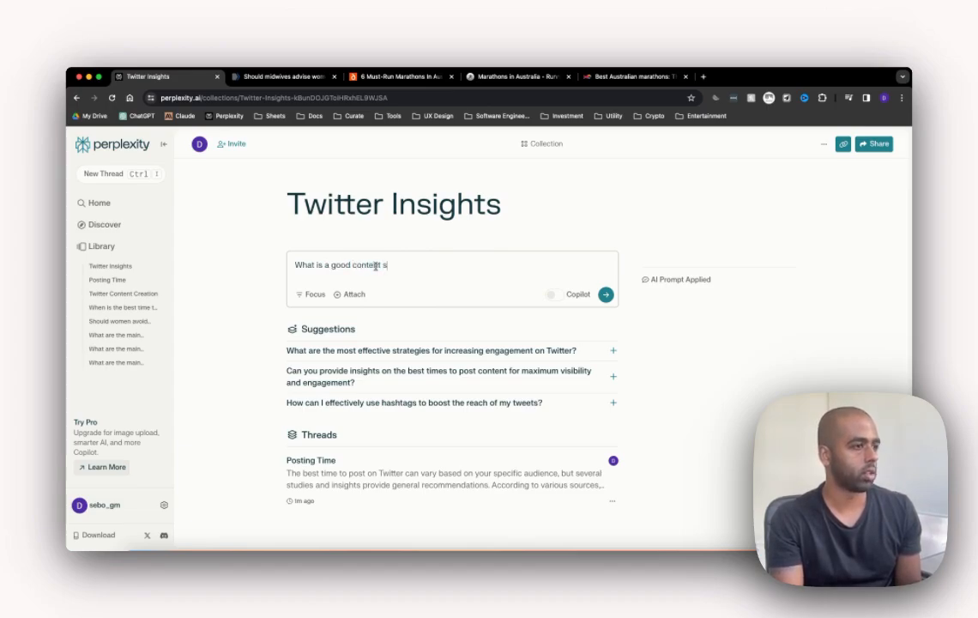
pyautogui.write('chedule for a week')
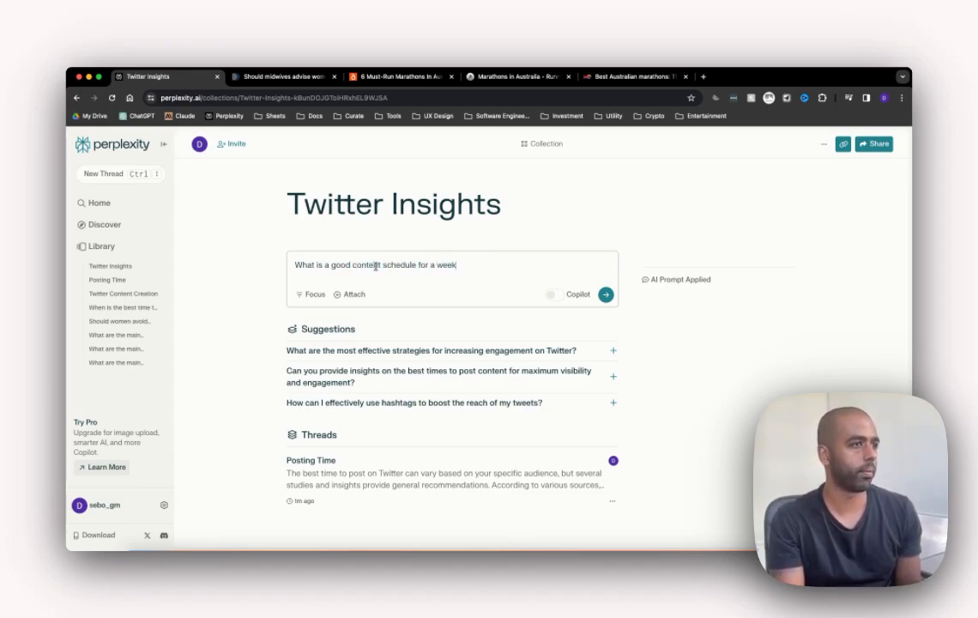
pyautogui.click(605, 294)
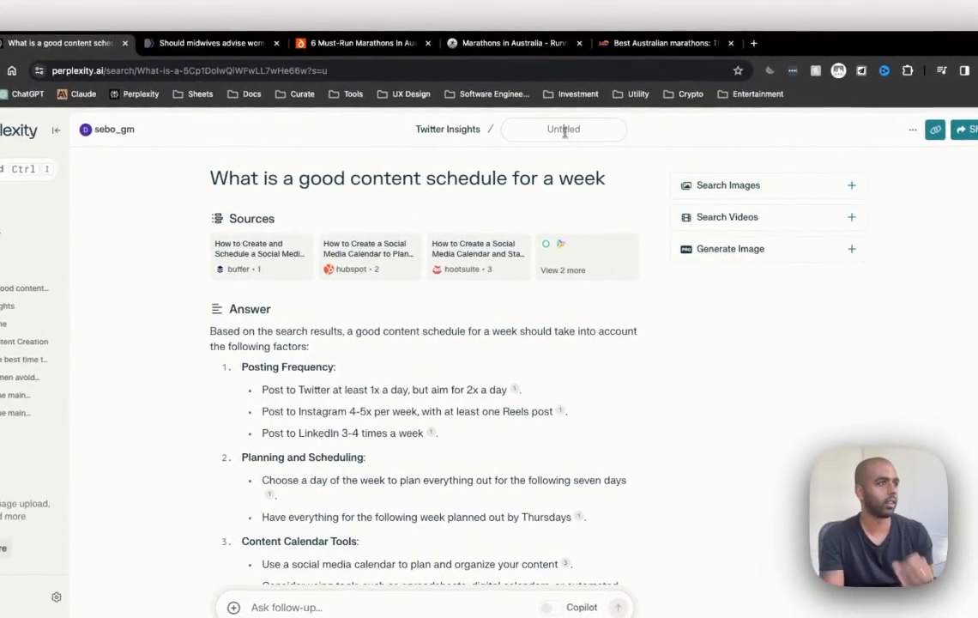
pyautogui.write('Content Schedule')
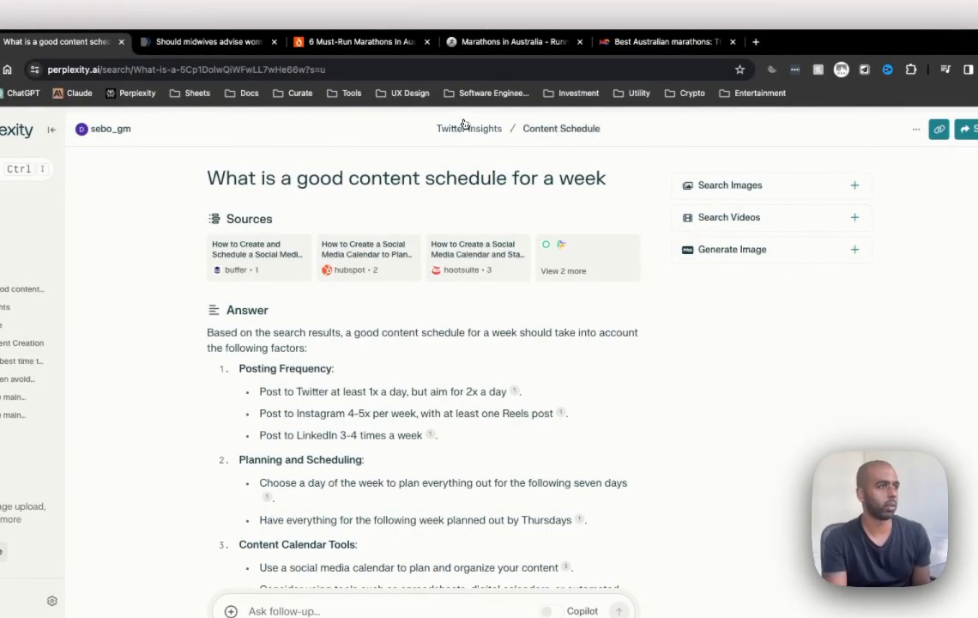
pyautogui.click(459, 128)
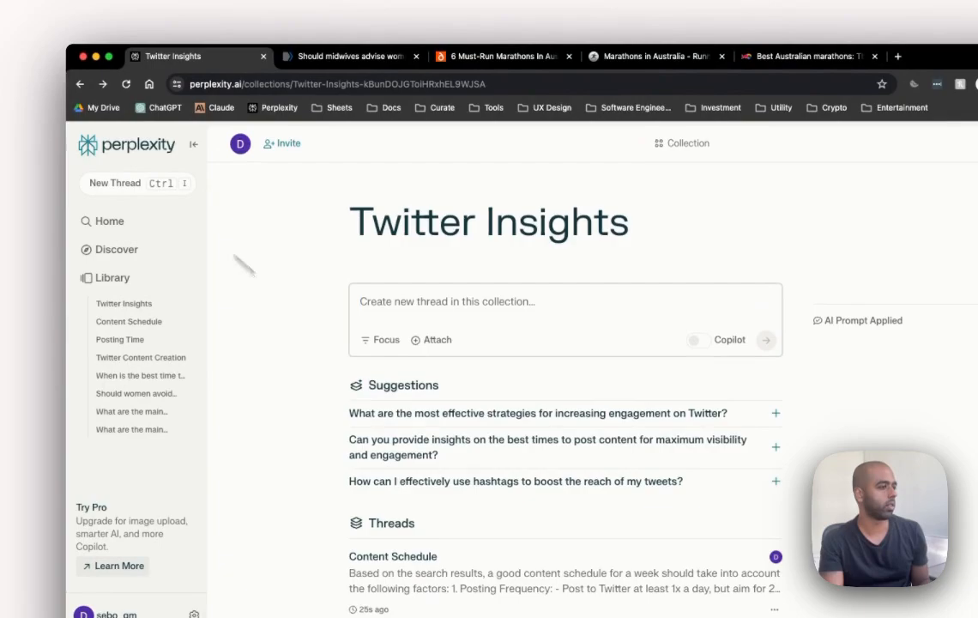
pyautogui.click(119, 339)
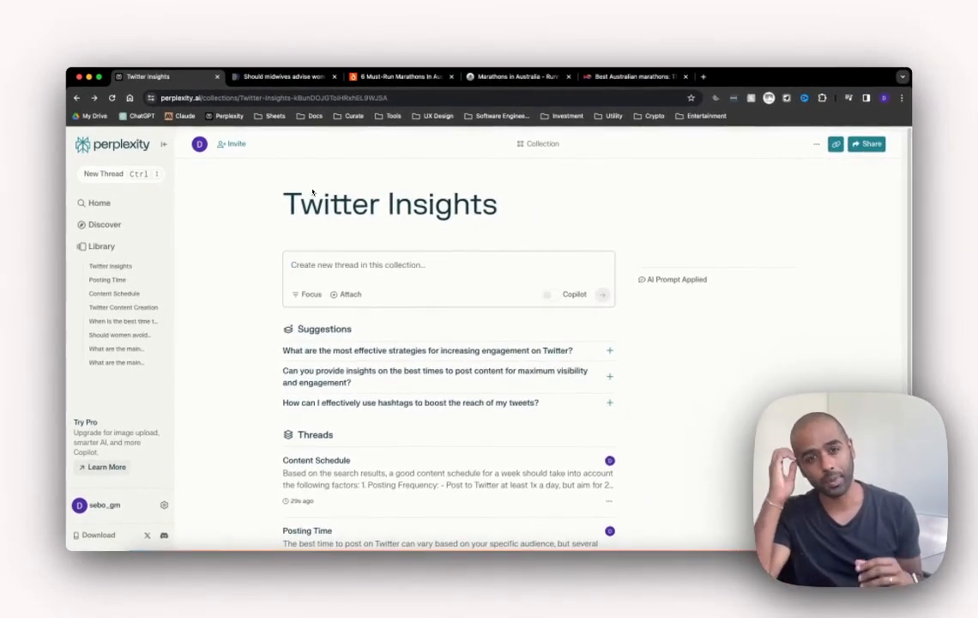
pyautogui.moveTo(702, 234)
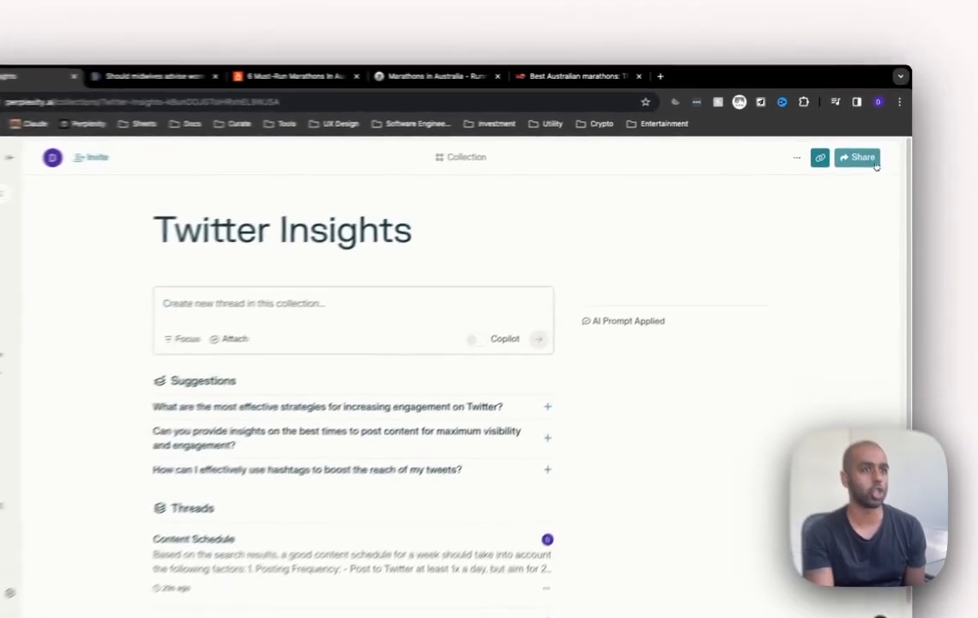
pyautogui.click(857, 157)
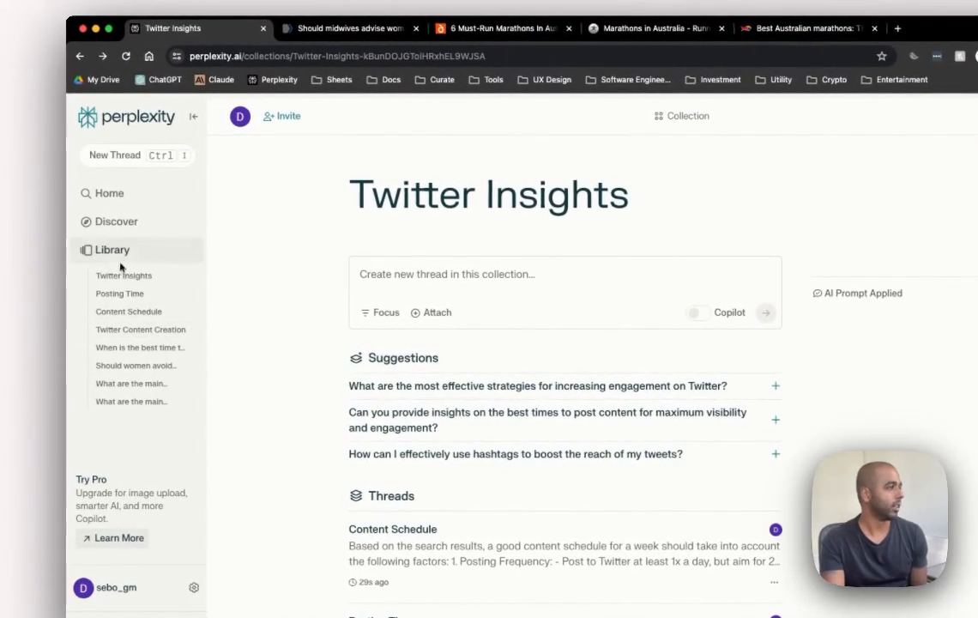
pyautogui.moveTo(117, 221)
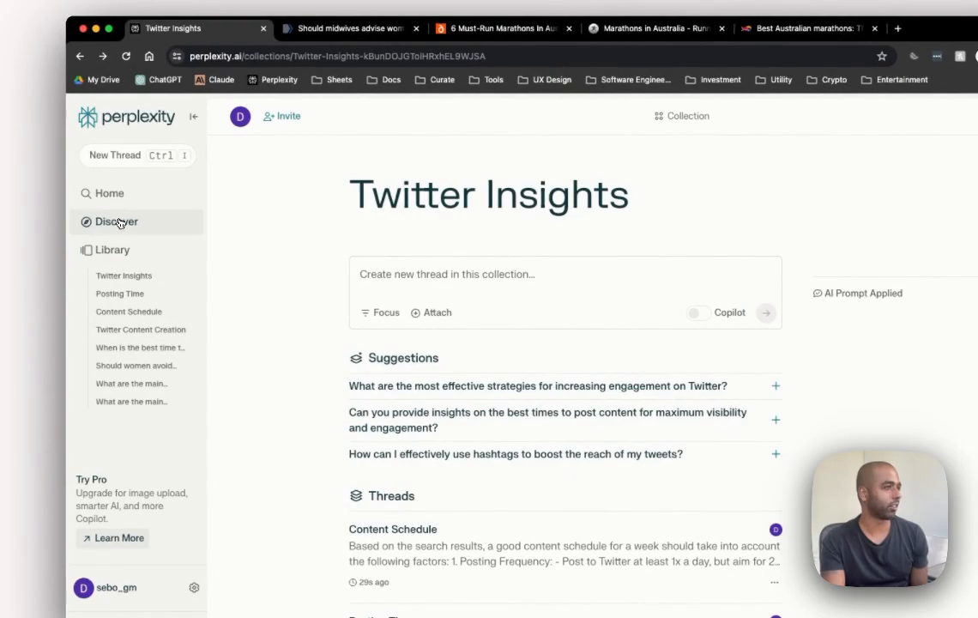
# Step: Browse the Discover trending stories, then bring up the Perplexity Pro pricing offer
pyautogui.click(117, 221)
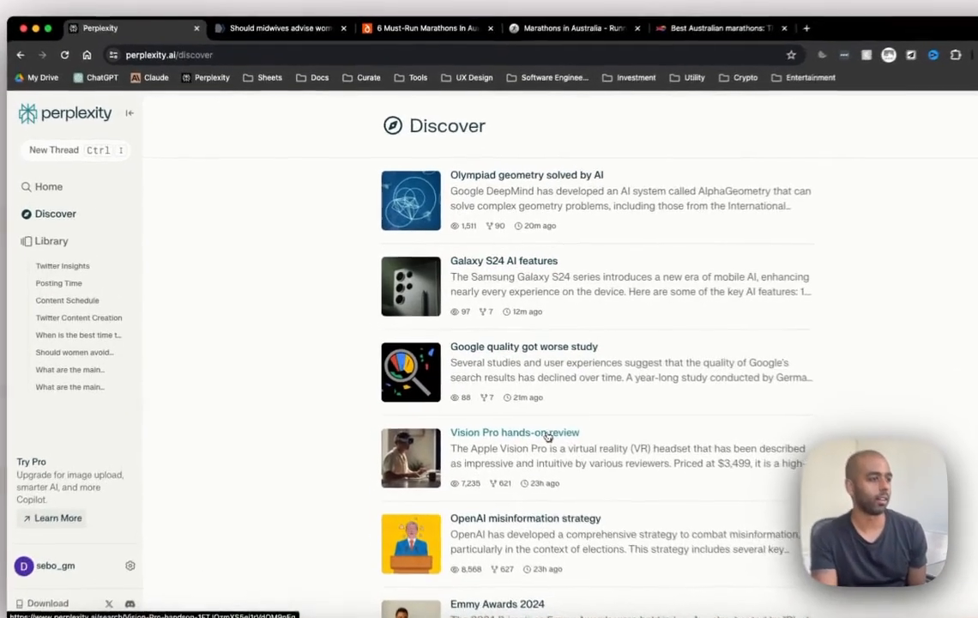
pyautogui.click(515, 432)
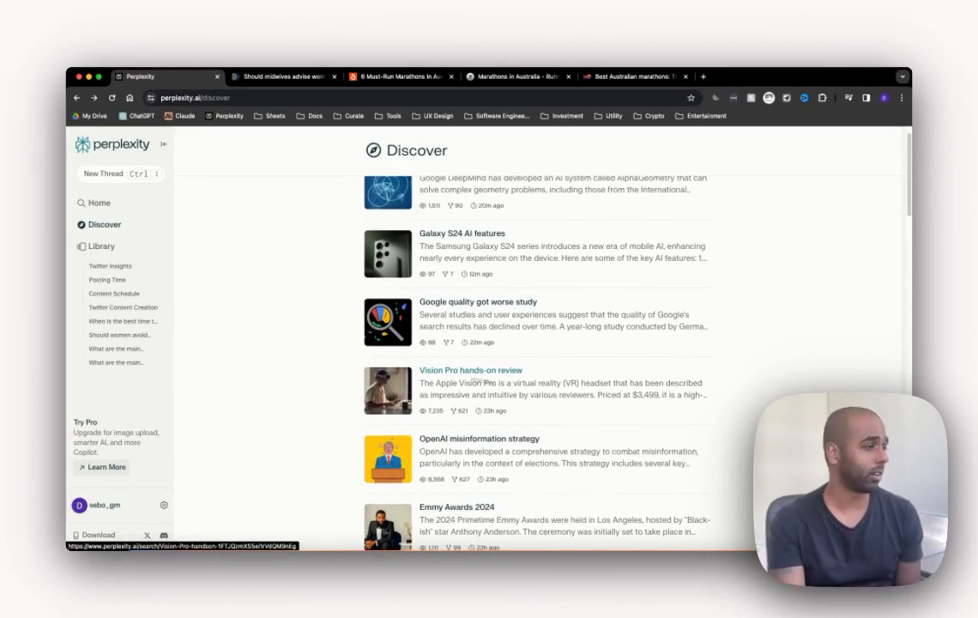
pyautogui.click(105, 467)
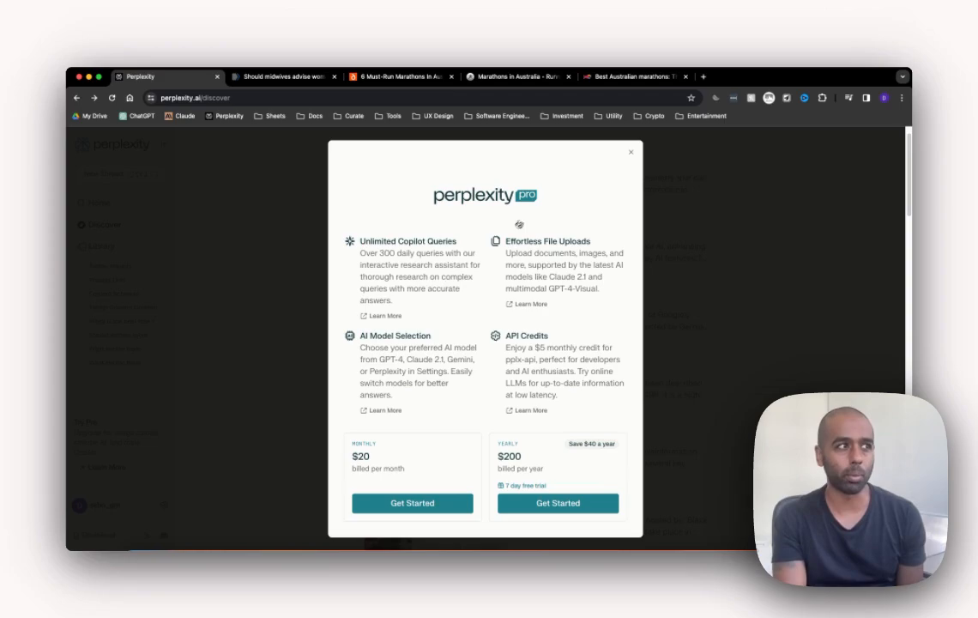
pyautogui.moveTo(439, 306)
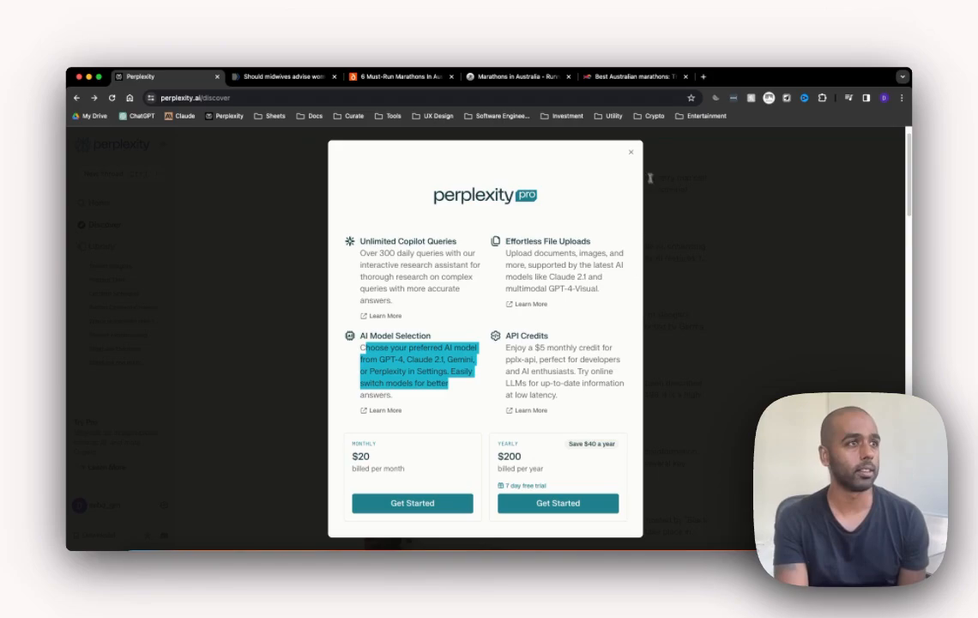
# Step: Dismiss the Perplexity Pro modal to reveal the Discover feed
pyautogui.click(630, 152)
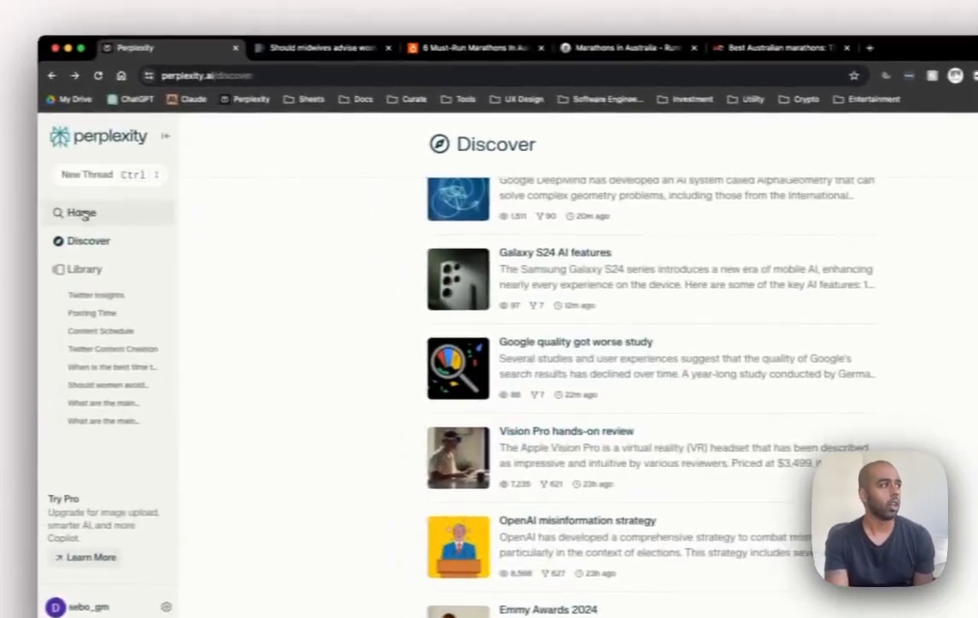